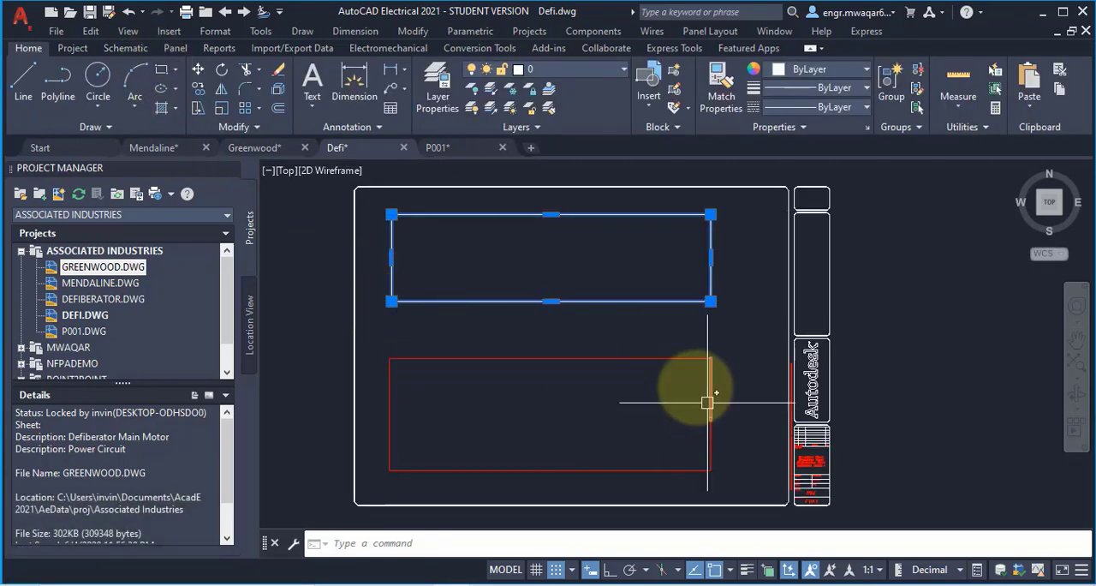
mouse_move(711, 408)
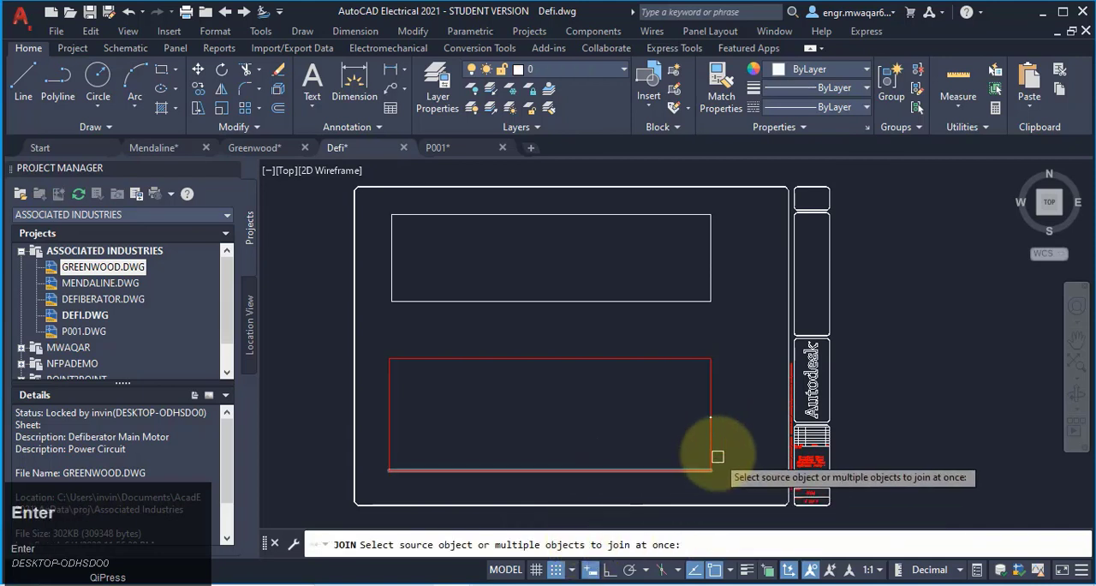
Step: Join the red rectangle's edges into one object, using its bottom edge as source
click(718, 457)
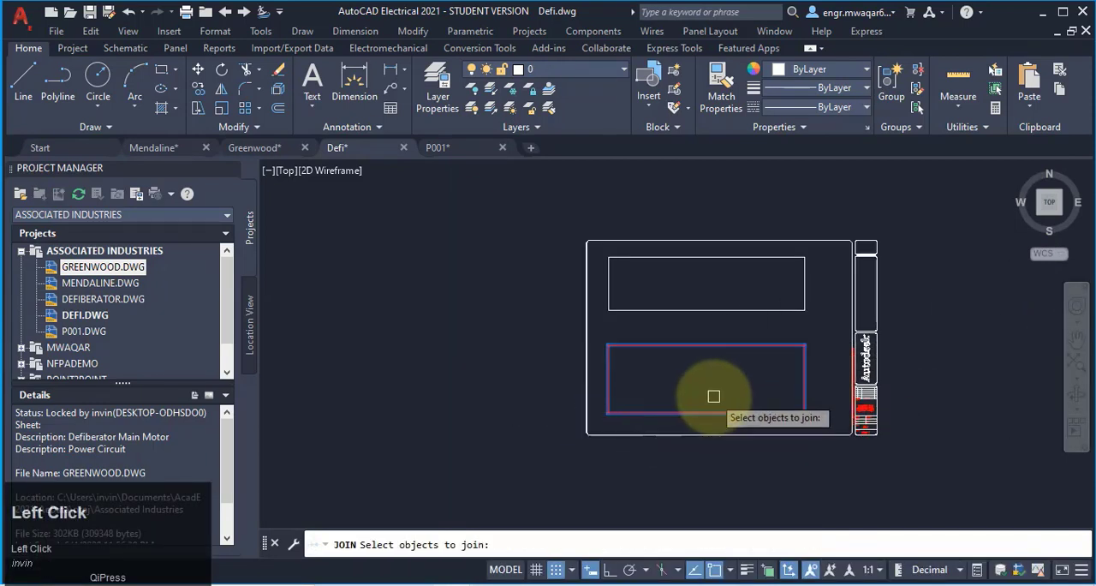
key(enter)
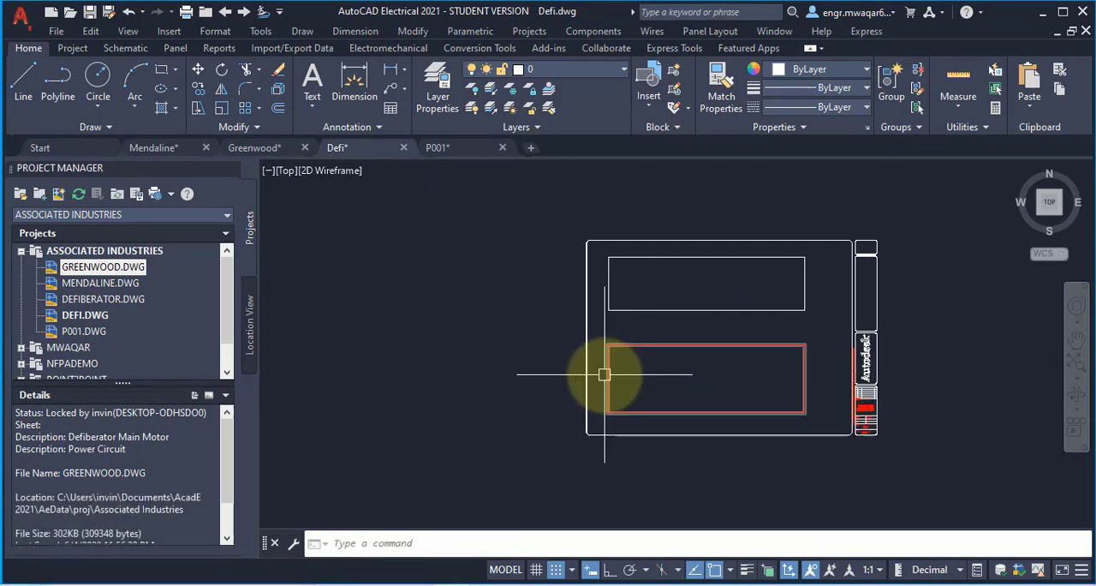
mouse_move(602, 375)
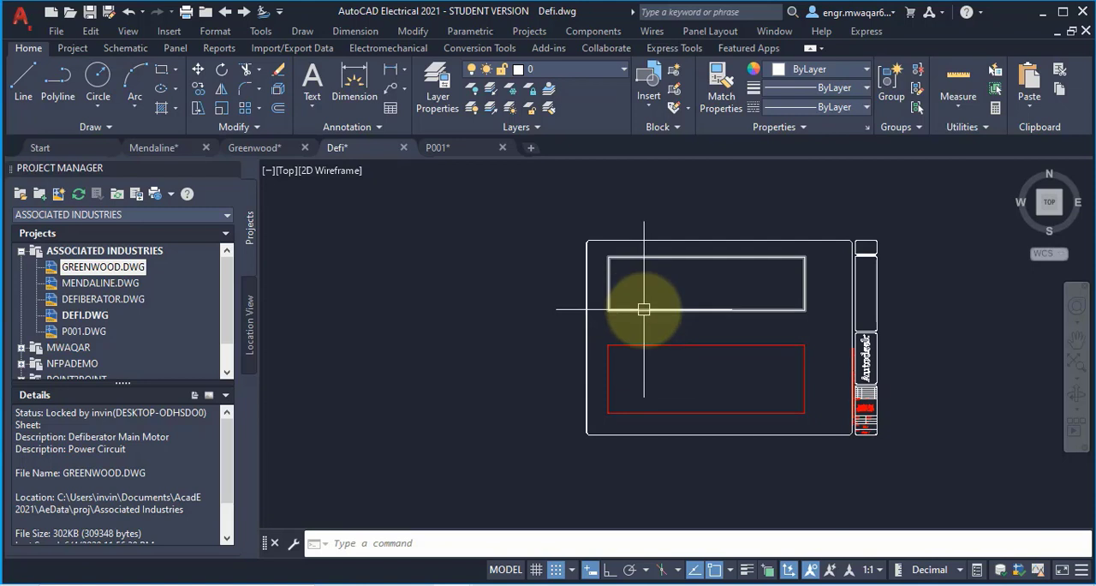
click(702, 349)
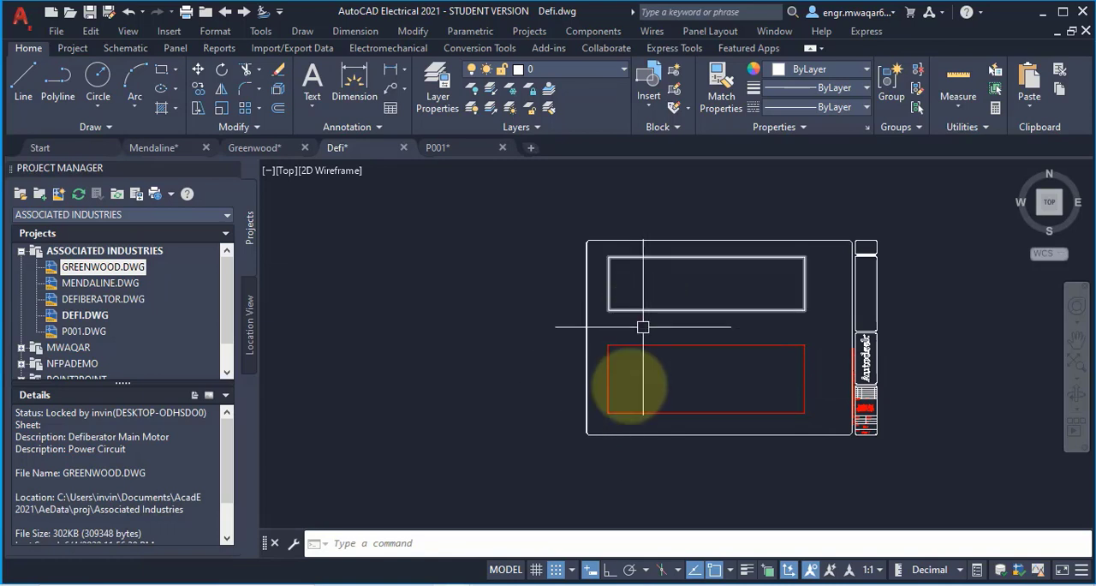
click(681, 309)
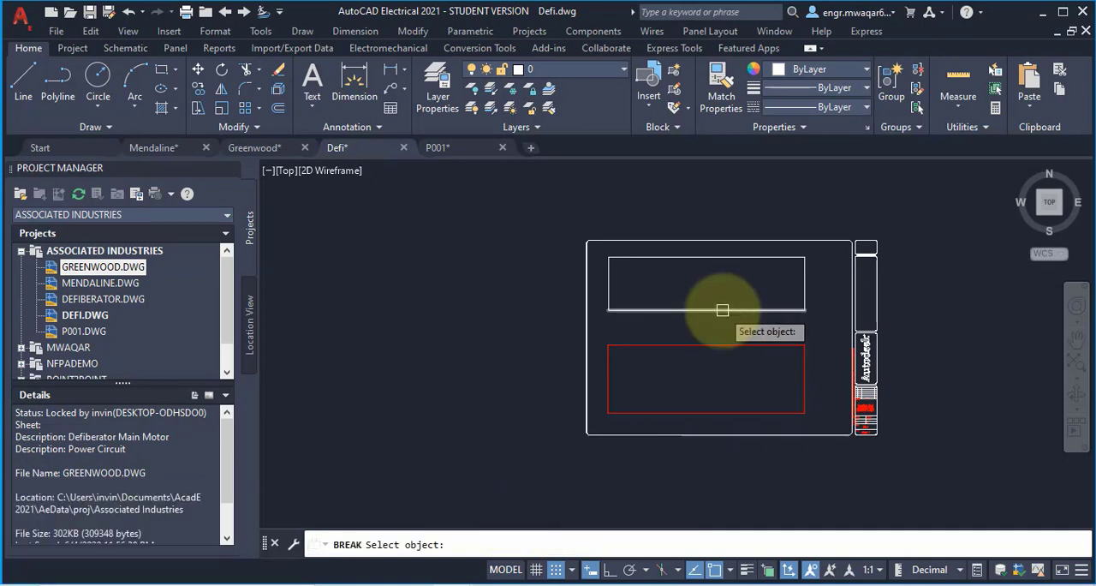
Step: Break the bottom edges of the top white rectangle and the red rectangle
click(723, 310)
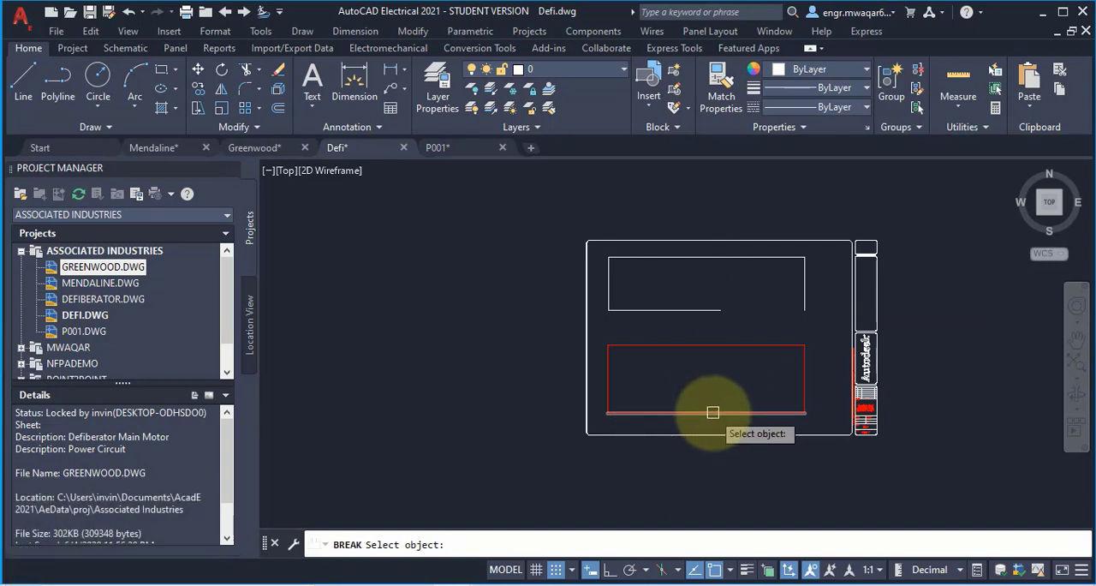
click(711, 413)
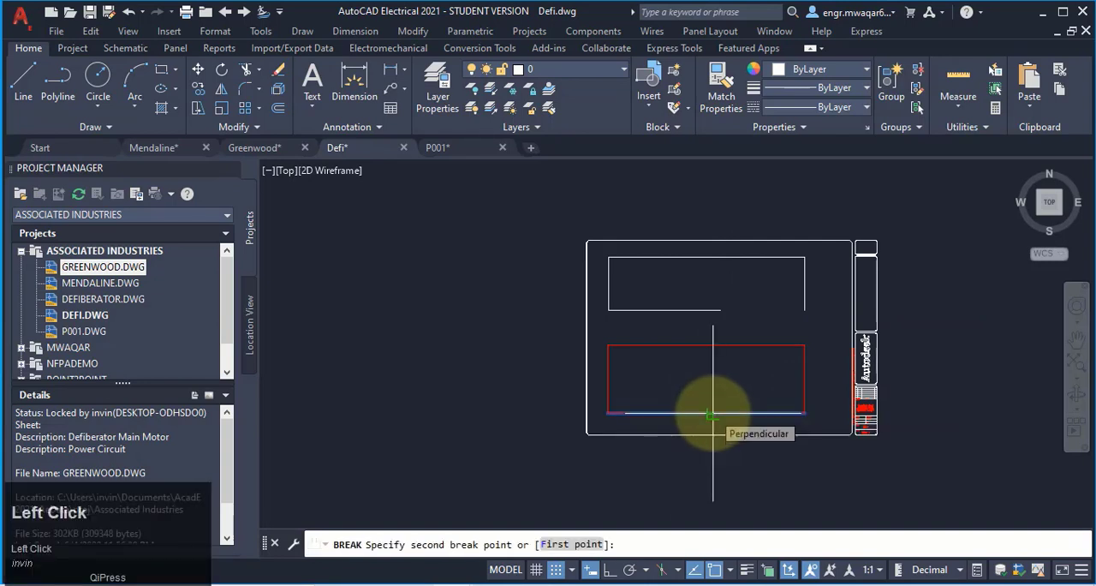
click(713, 416)
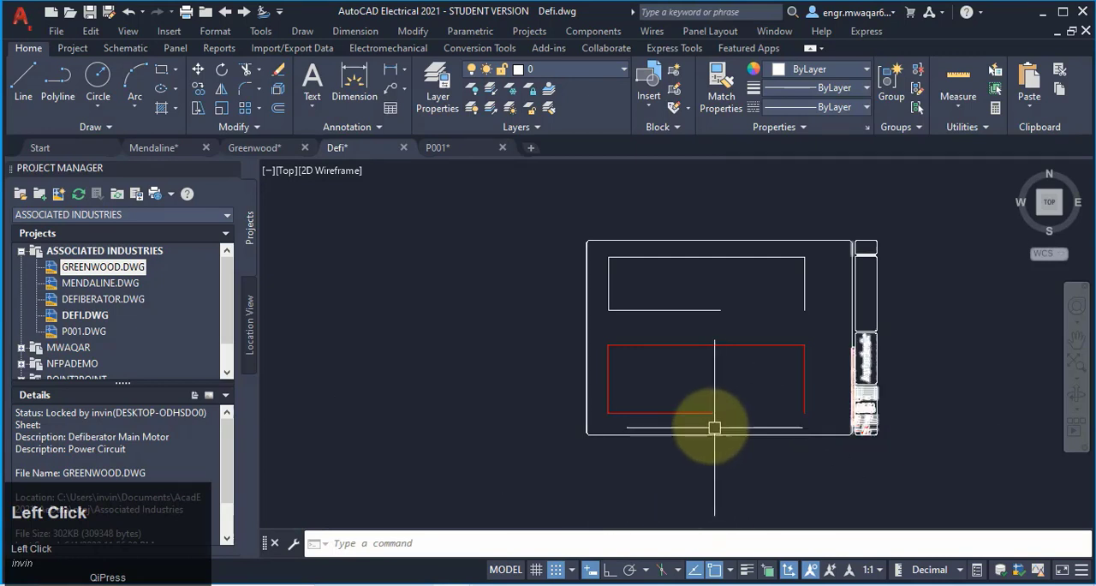
mouse_move(744, 433)
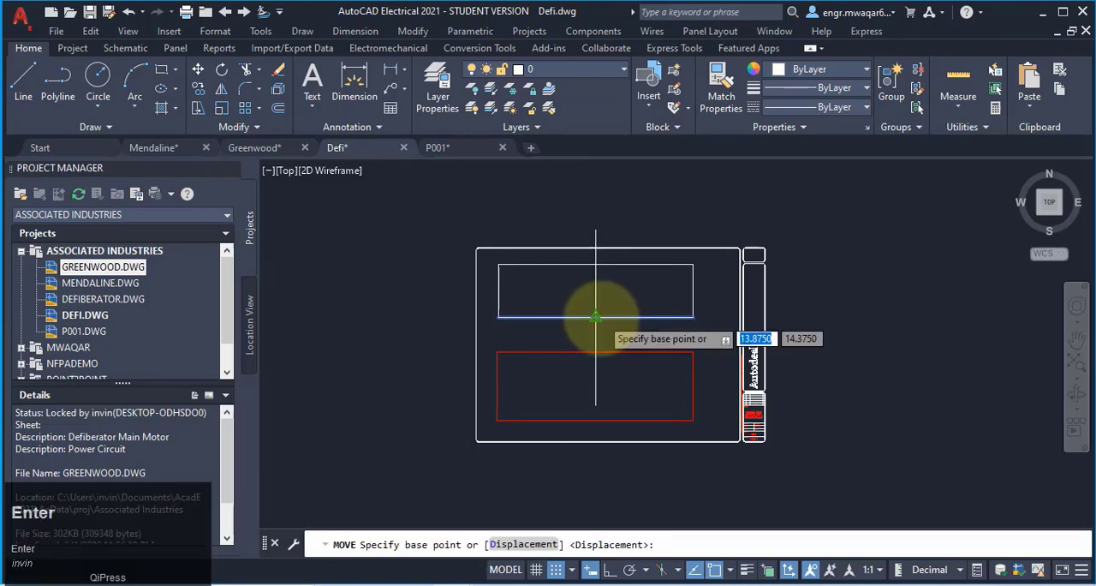
Step: Move the top rectangle's bottom edge up from its midpoint, then the red rectangle's edge
click(596, 315)
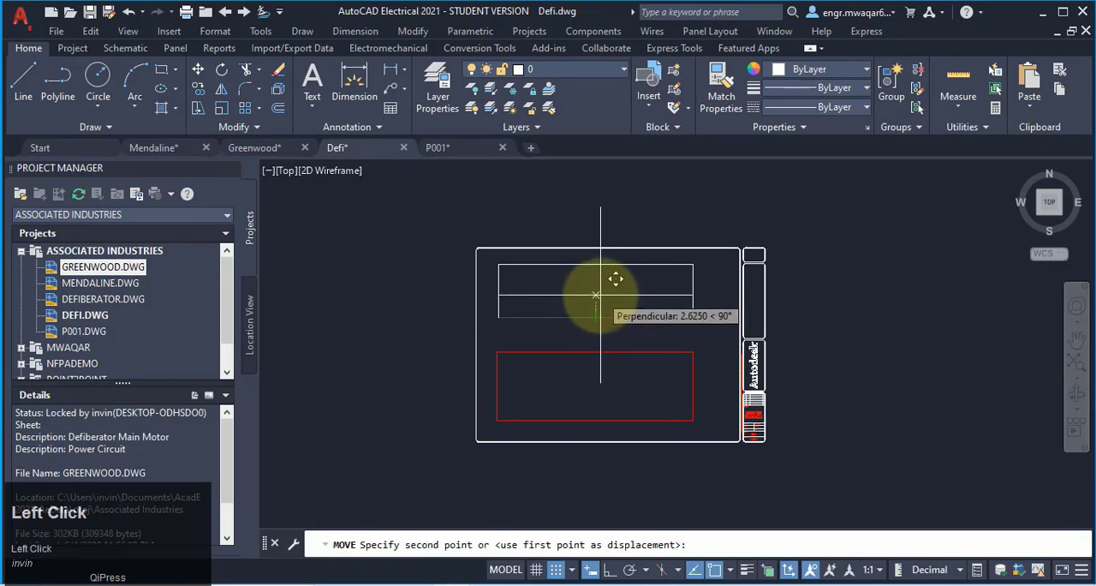
click(598, 297)
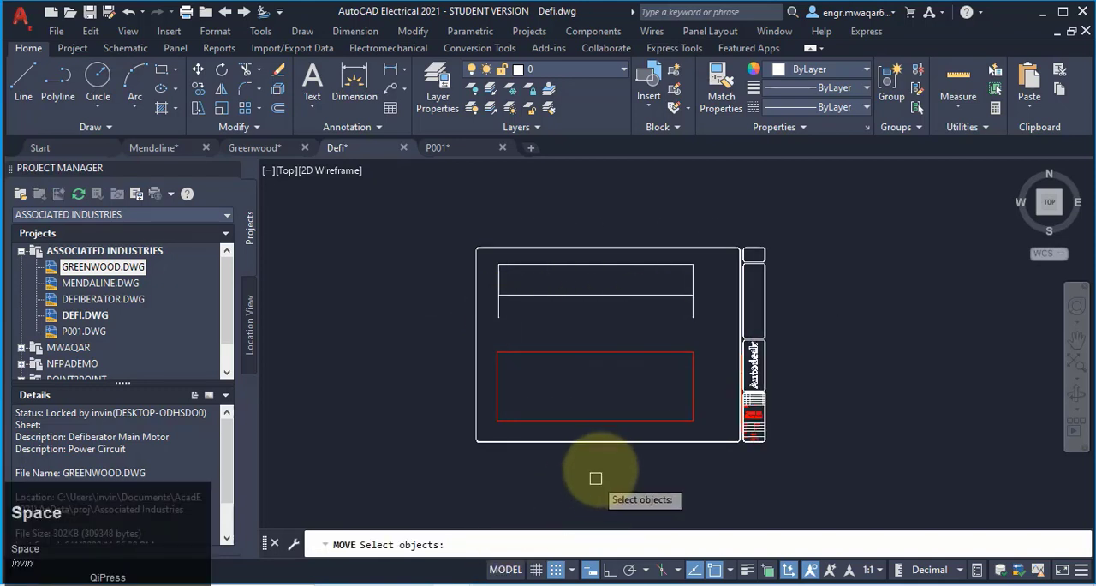
click(598, 423)
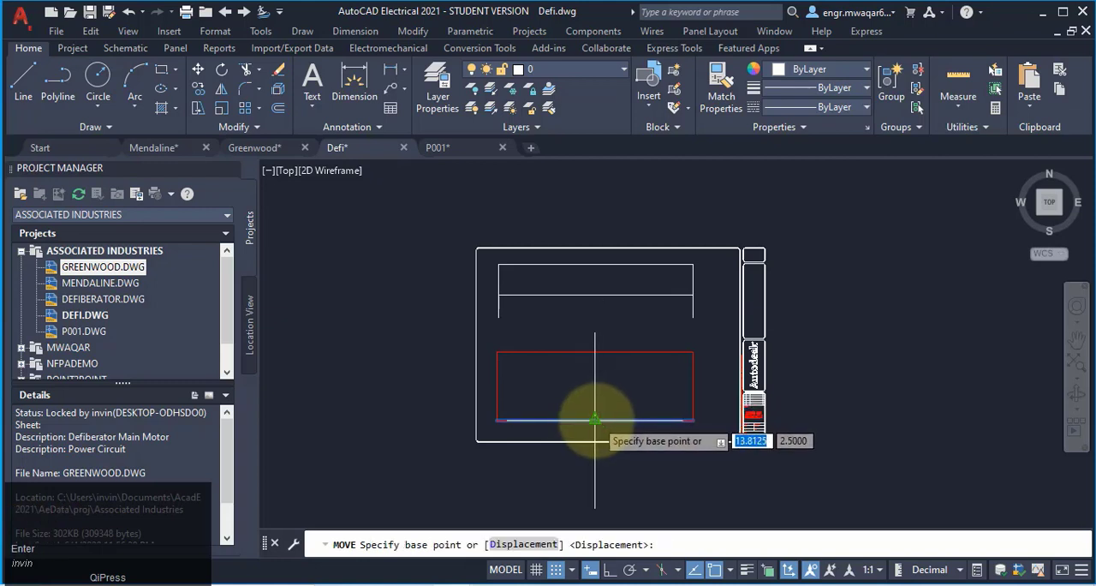
click(595, 420)
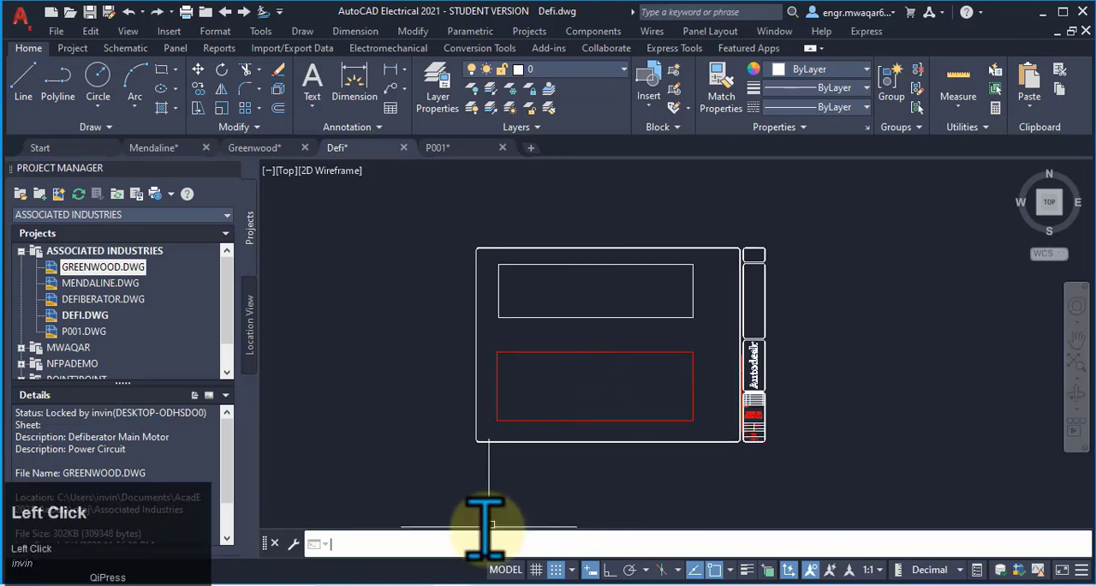
Step: Use SCOOT to slide the red rectangle's bottom edge, then the top rectangle's edge
text(scoot)
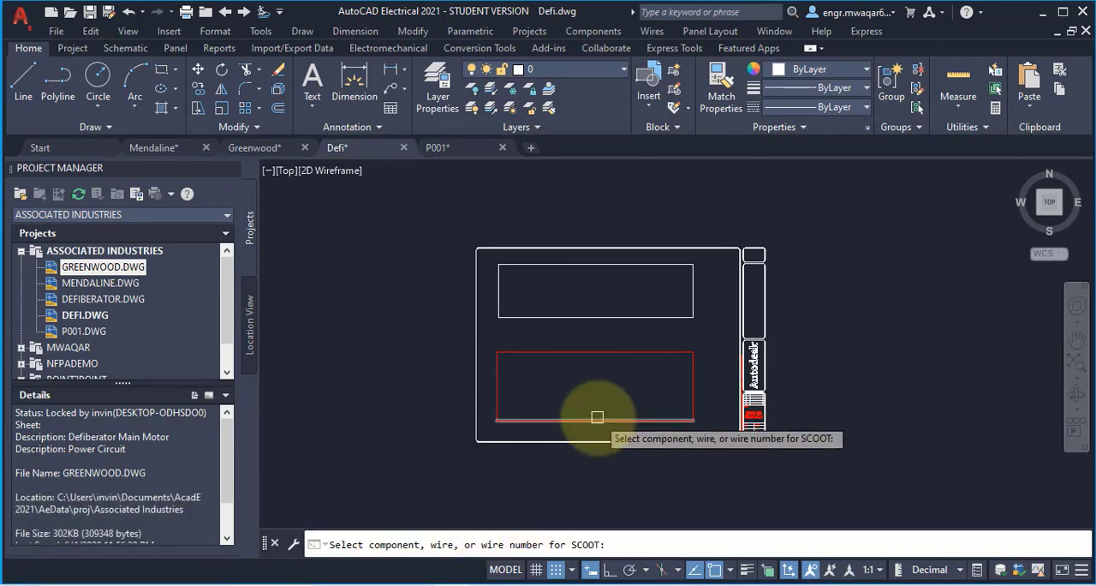
click(596, 416)
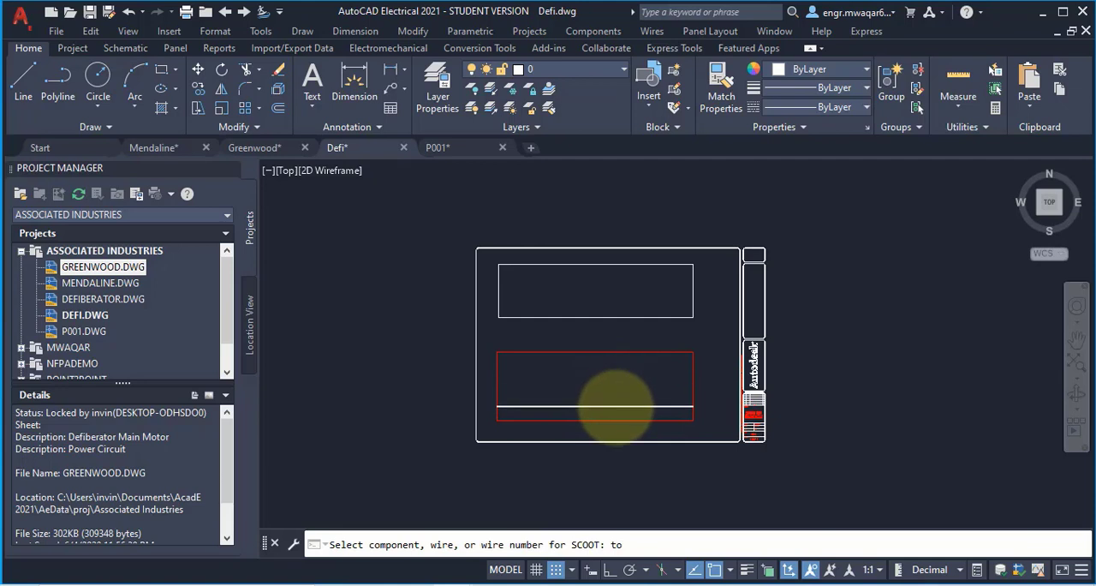
click(596, 377)
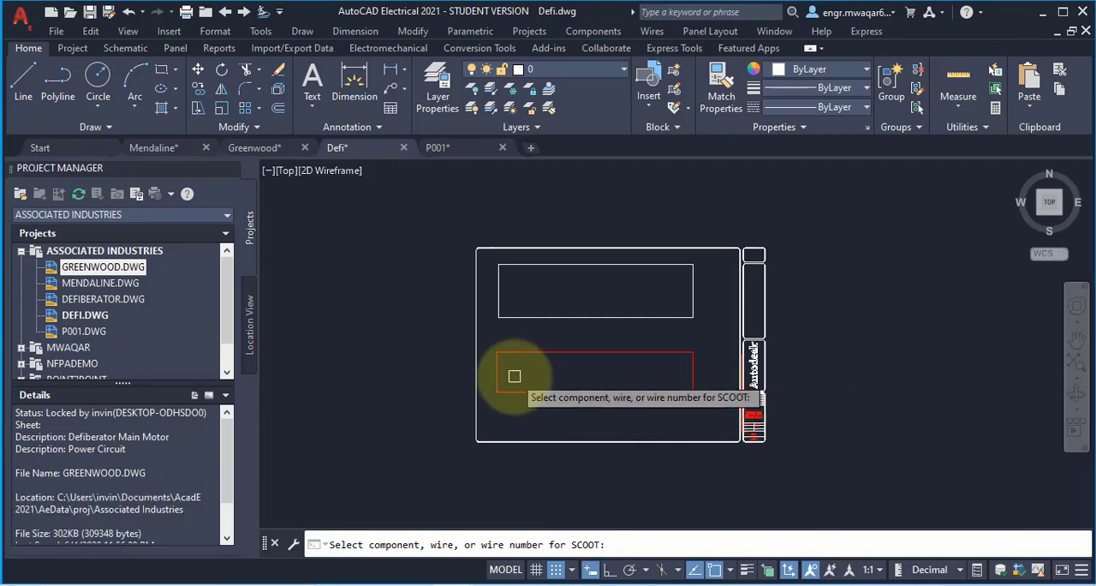
mouse_move(612, 392)
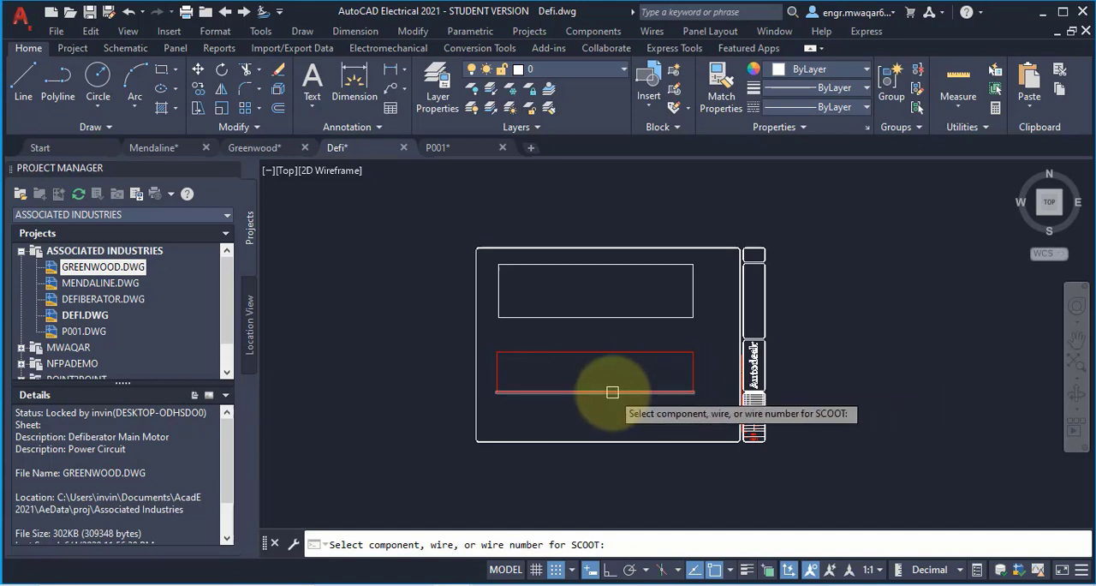
click(612, 392)
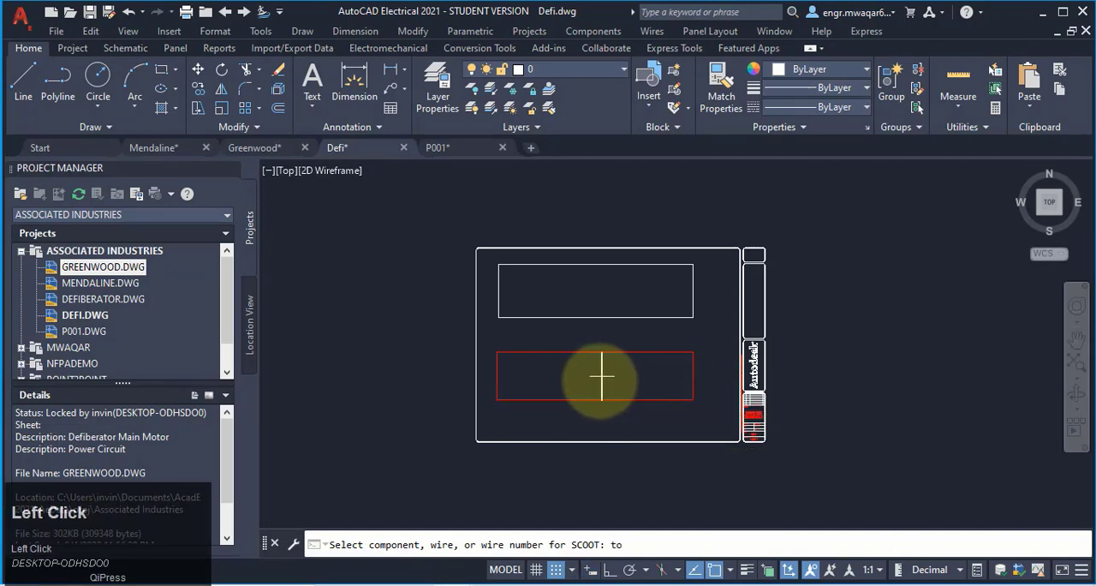
click(601, 375)
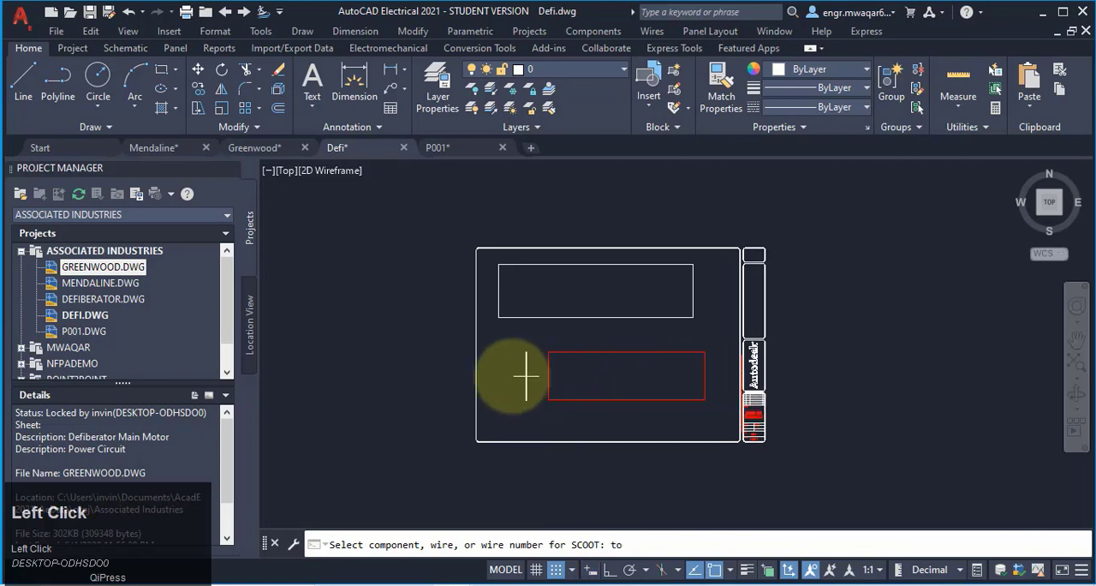
click(608, 375)
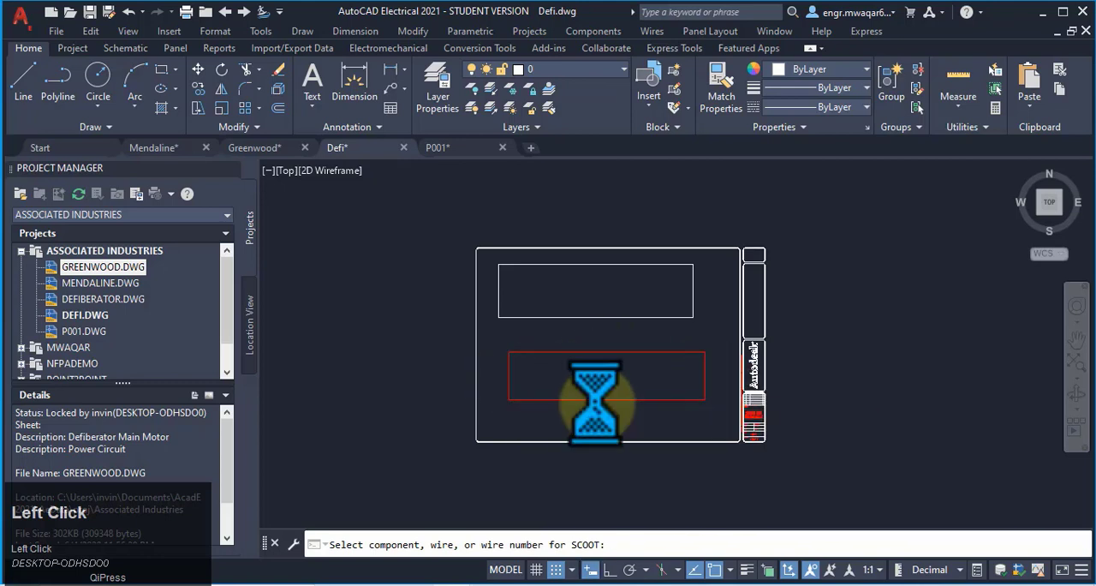
mouse_move(609, 301)
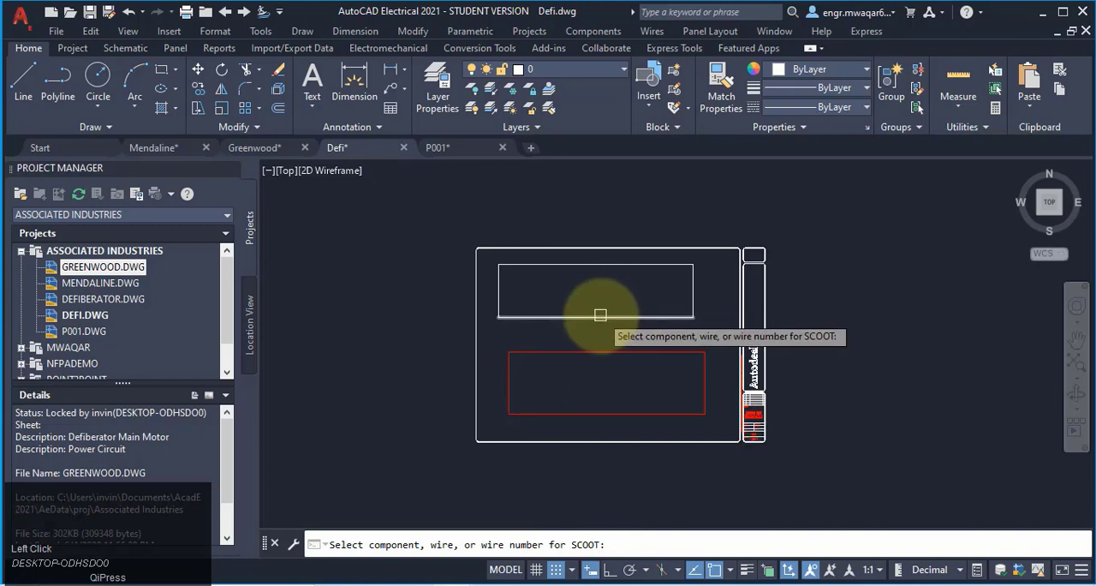
click(599, 316)
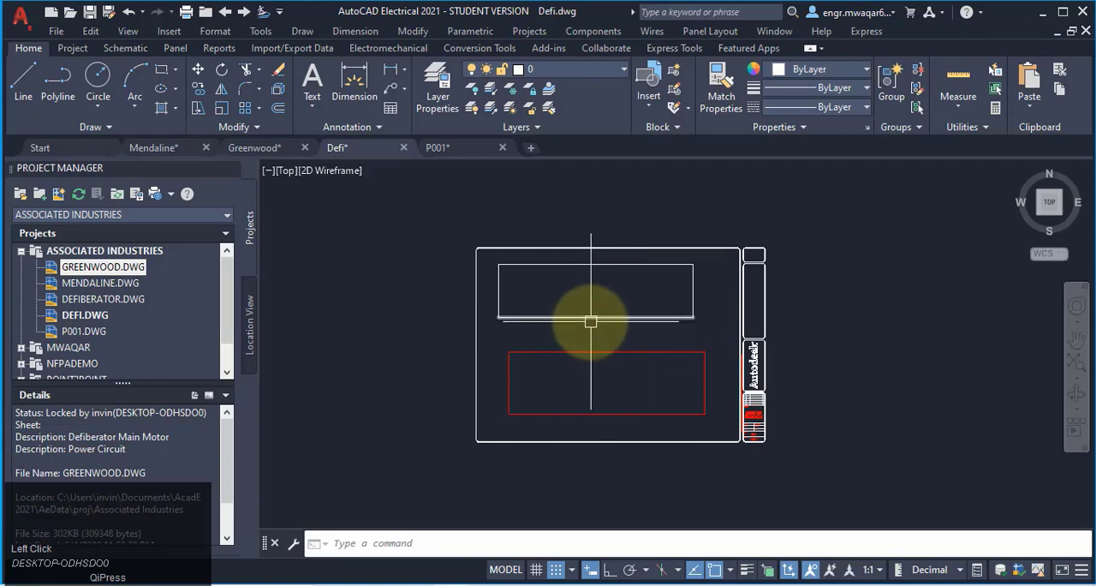
mouse_move(605, 303)
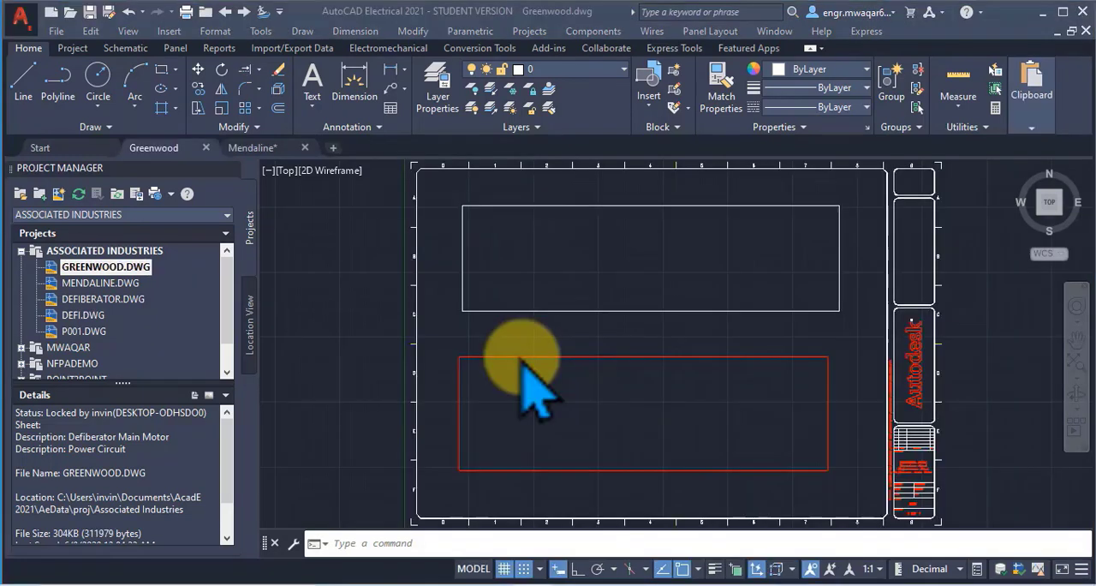
mouse_move(827, 471)
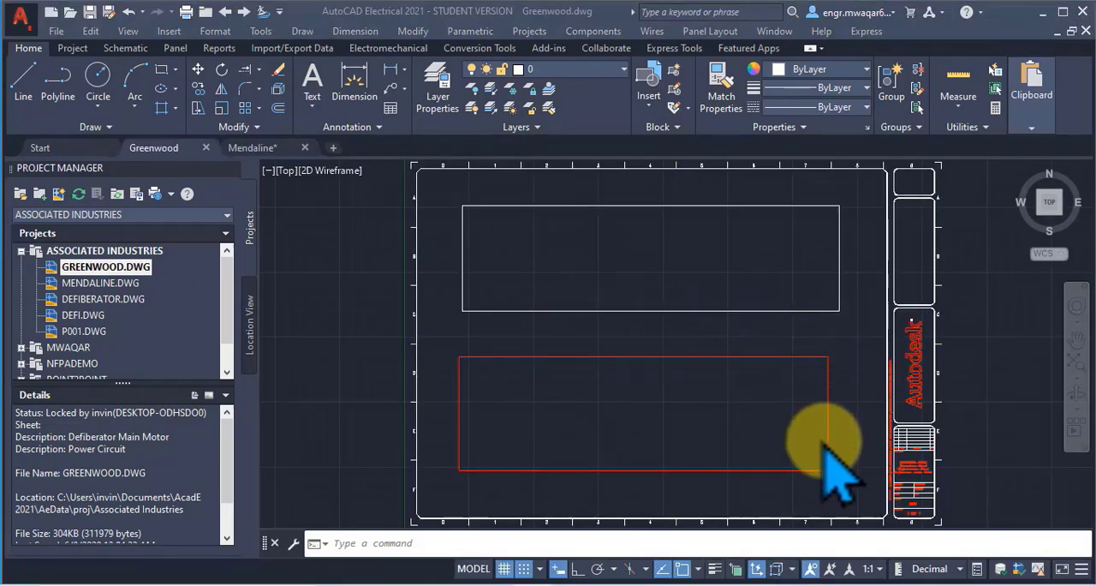
mouse_move(617, 385)
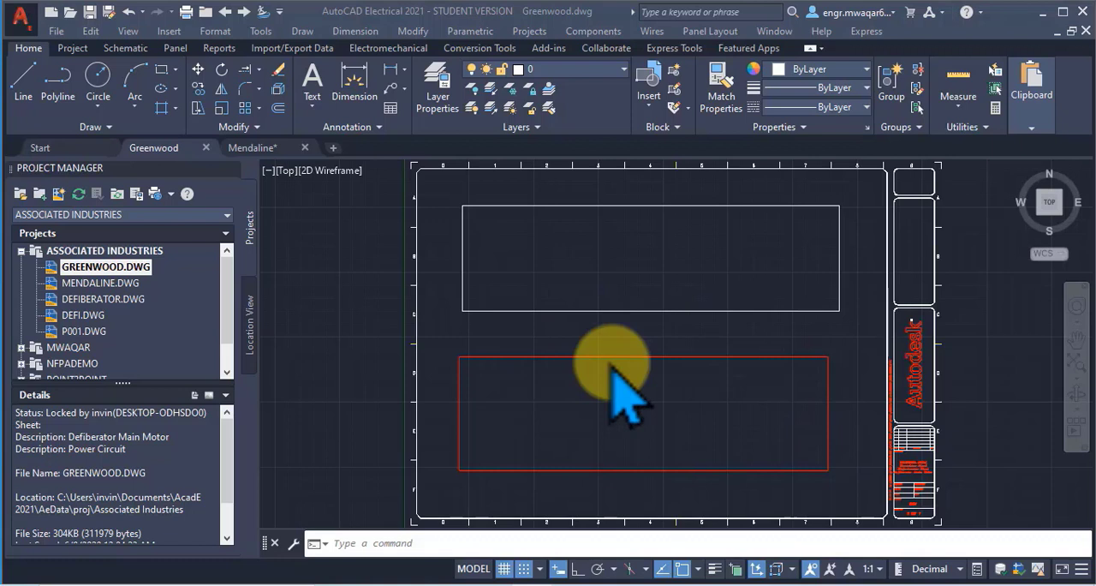
mouse_move(779, 394)
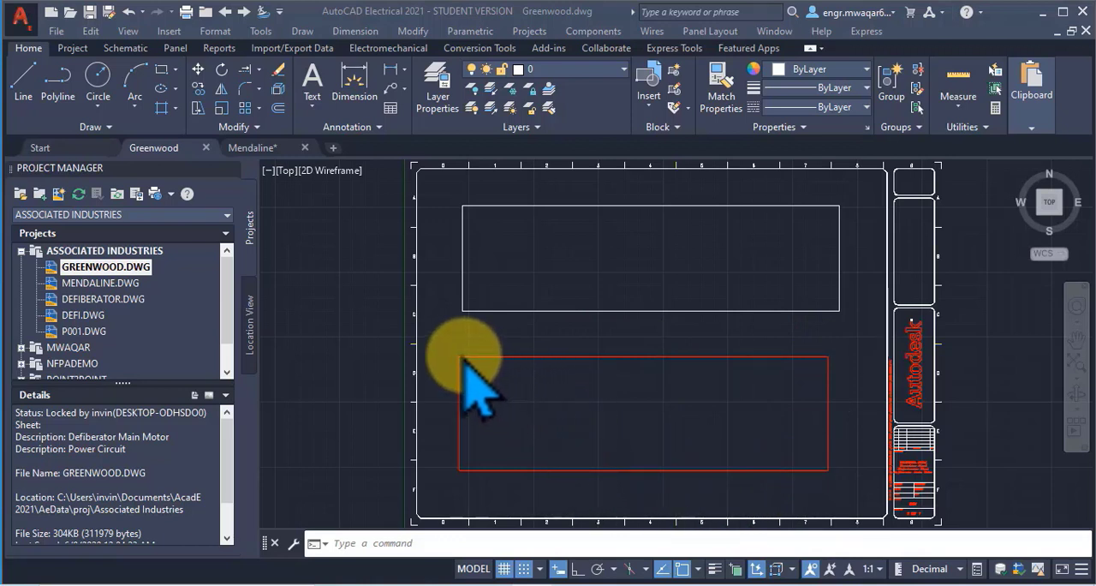
mouse_move(476, 385)
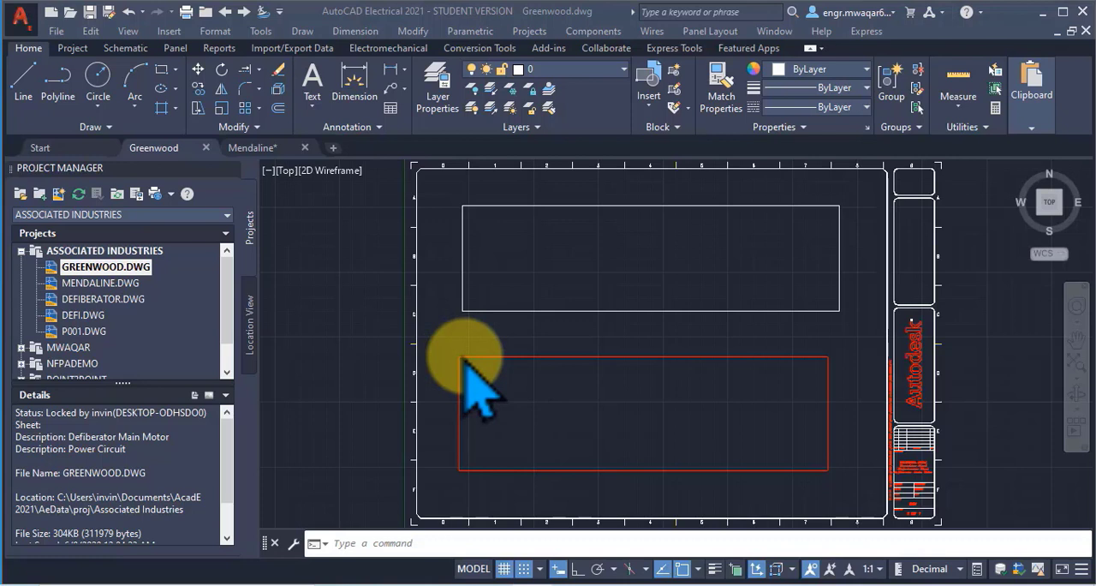
mouse_move(514, 386)
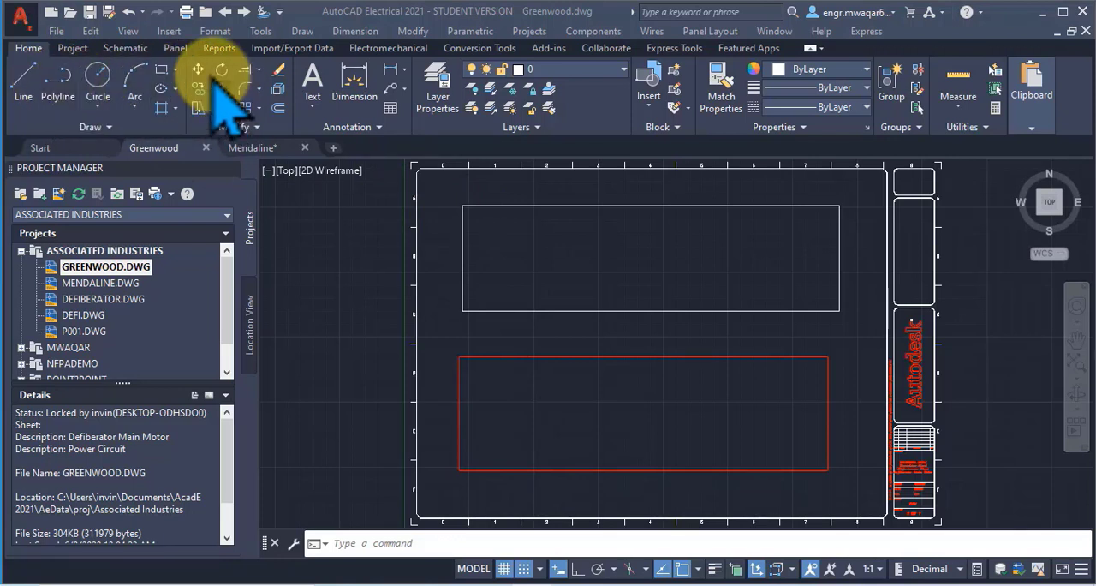
Step: Copy the selected edge of the upper white rectangle from a picked base point
click(199, 69)
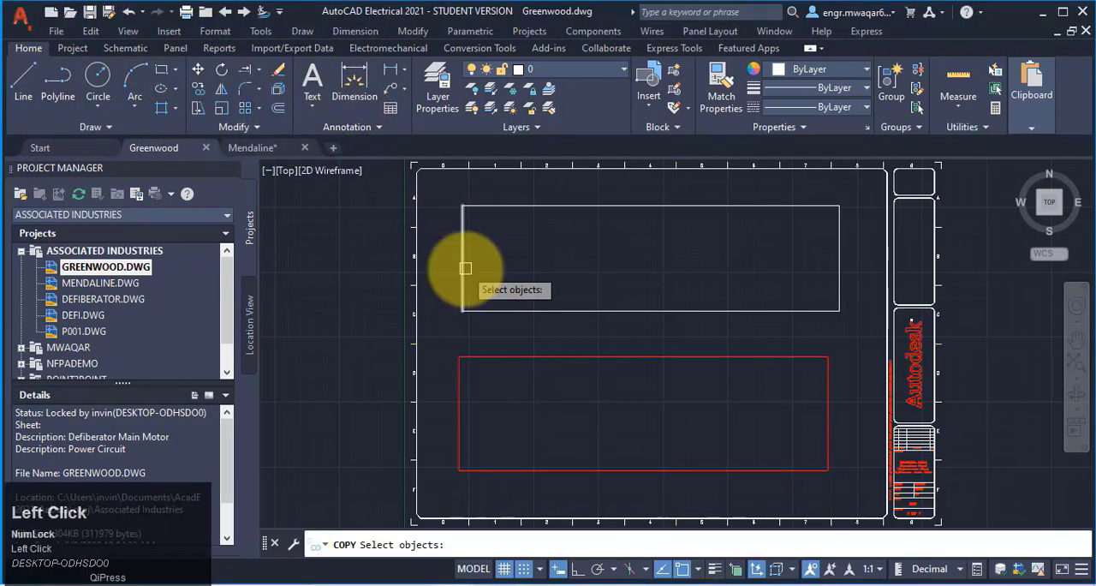
mouse_move(477, 267)
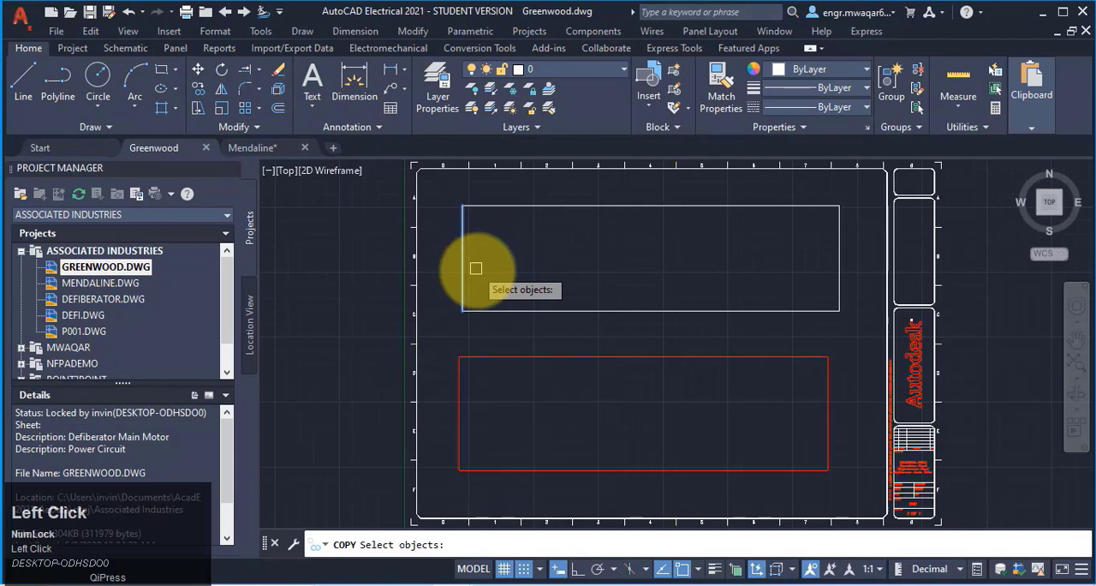
key(Enter)
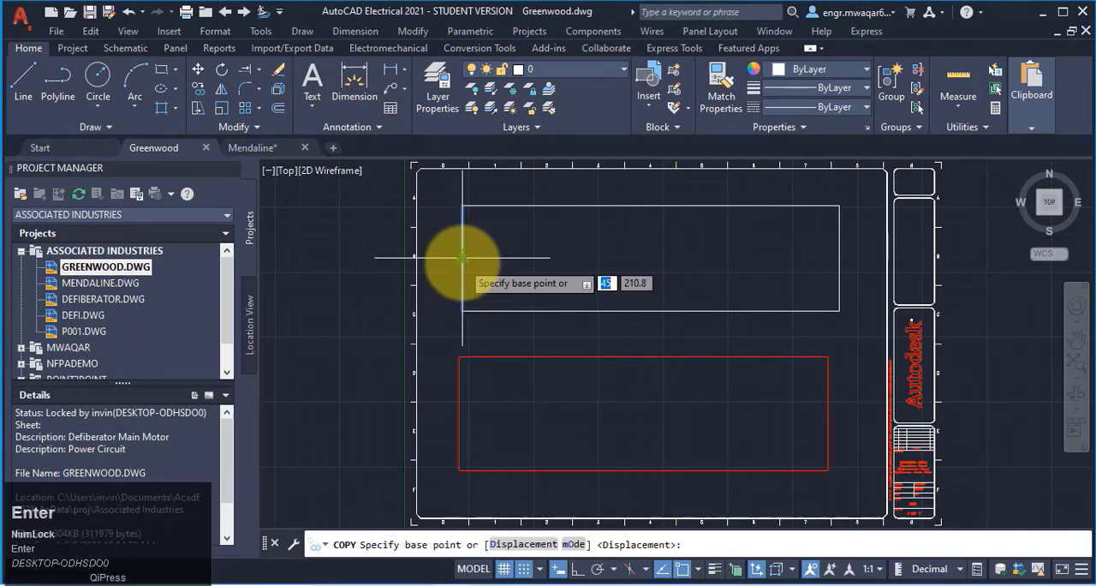
click(461, 257)
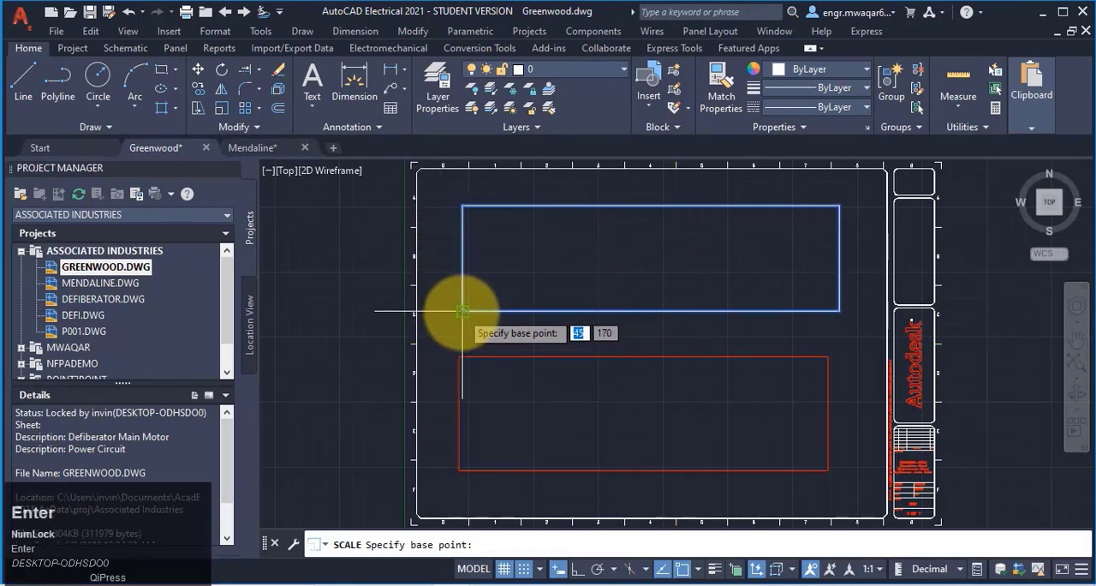
Step: Scale the upper white rectangle slightly larger about its lower-left corner
click(462, 311)
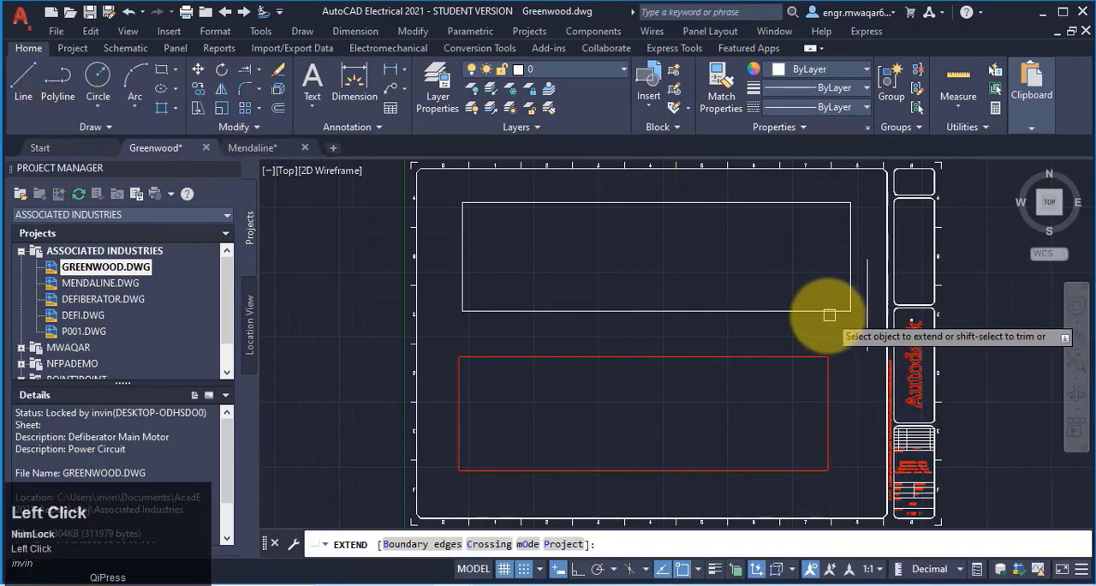
Step: Extend the short vertical line beside the upper rectangle to the chosen boundary edge
click(828, 314)
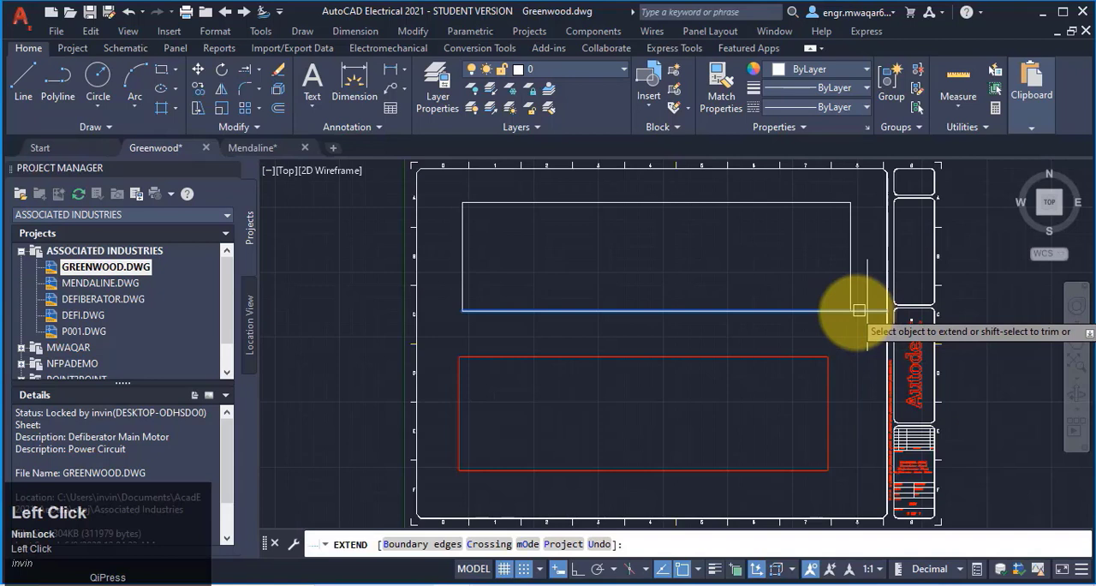
click(857, 310)
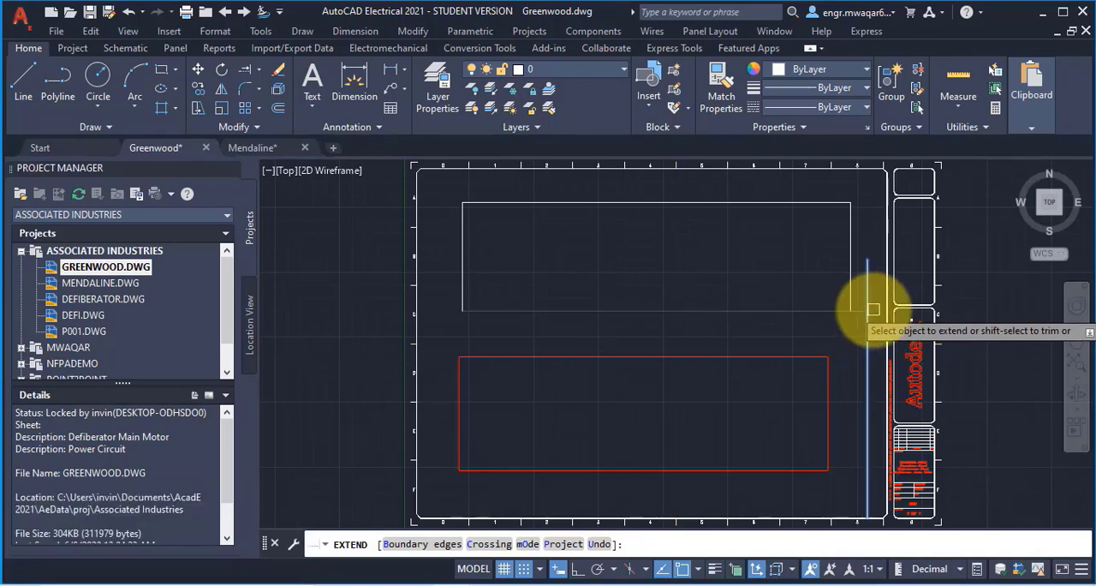
click(869, 308)
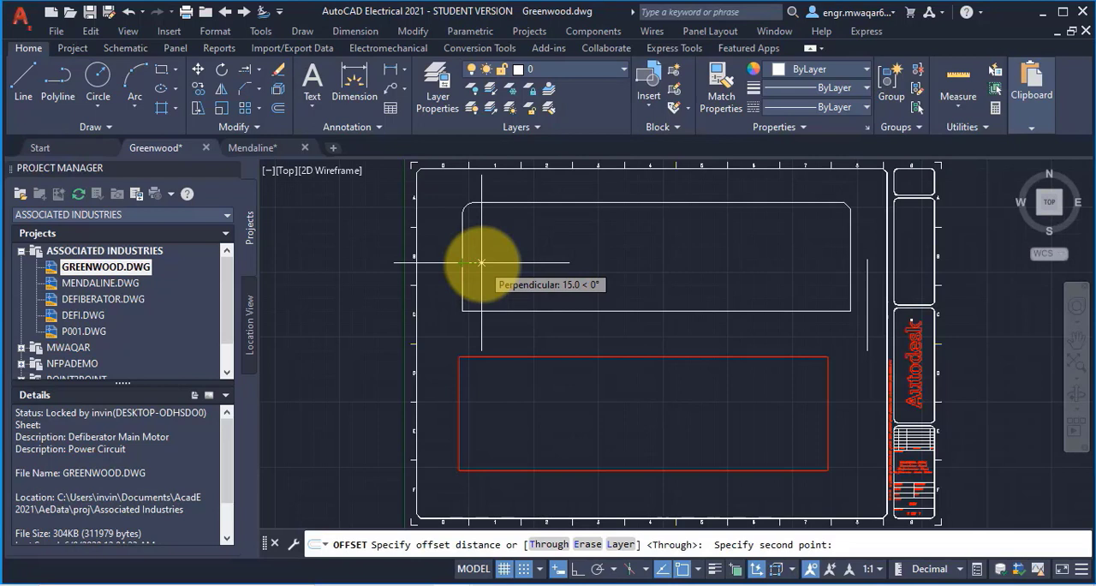
Step: Set the offset distance of 15 by picking a second point
click(482, 261)
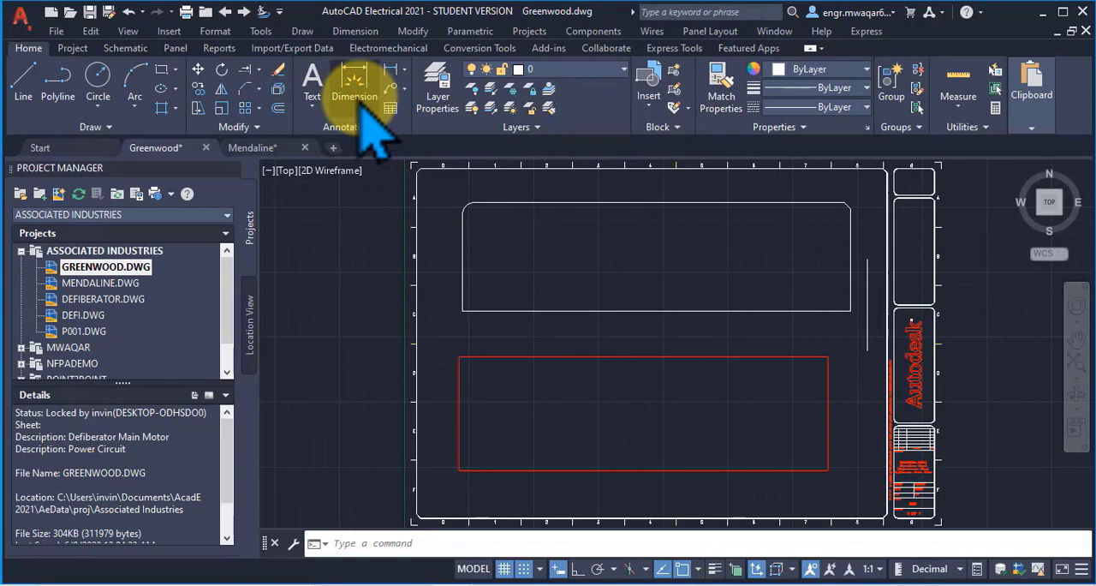
Step: Place a linear dimension of about 299.5 across the upper rectangle's bottom corners
click(354, 81)
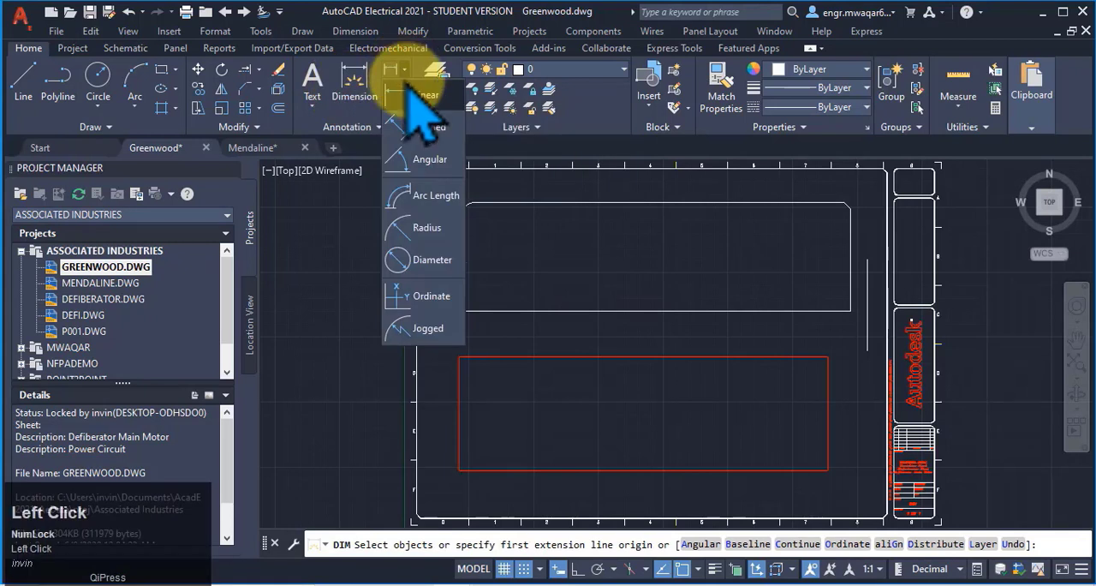
mouse_move(398, 99)
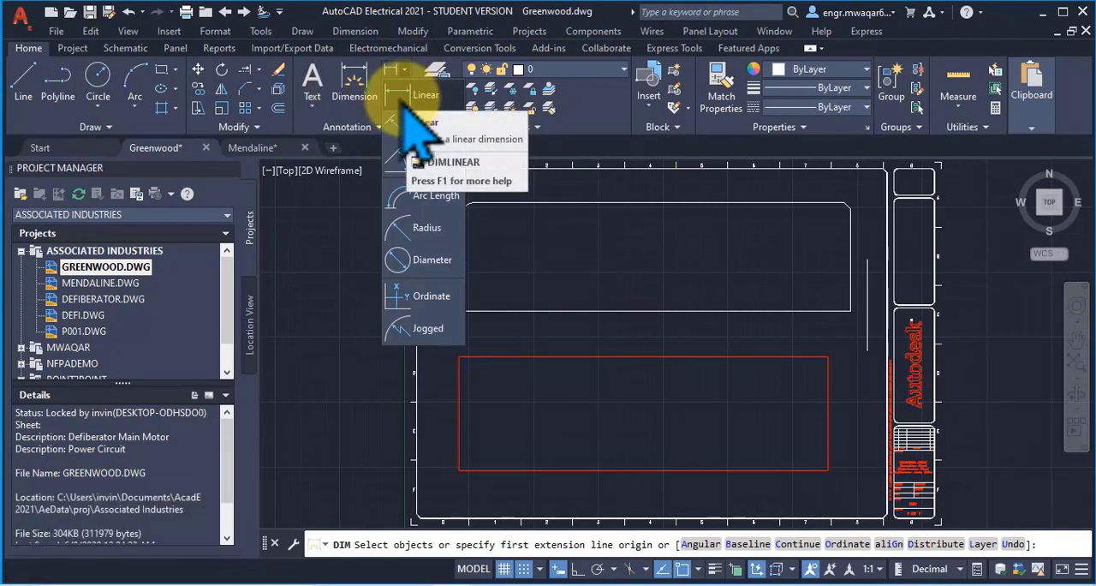
click(419, 96)
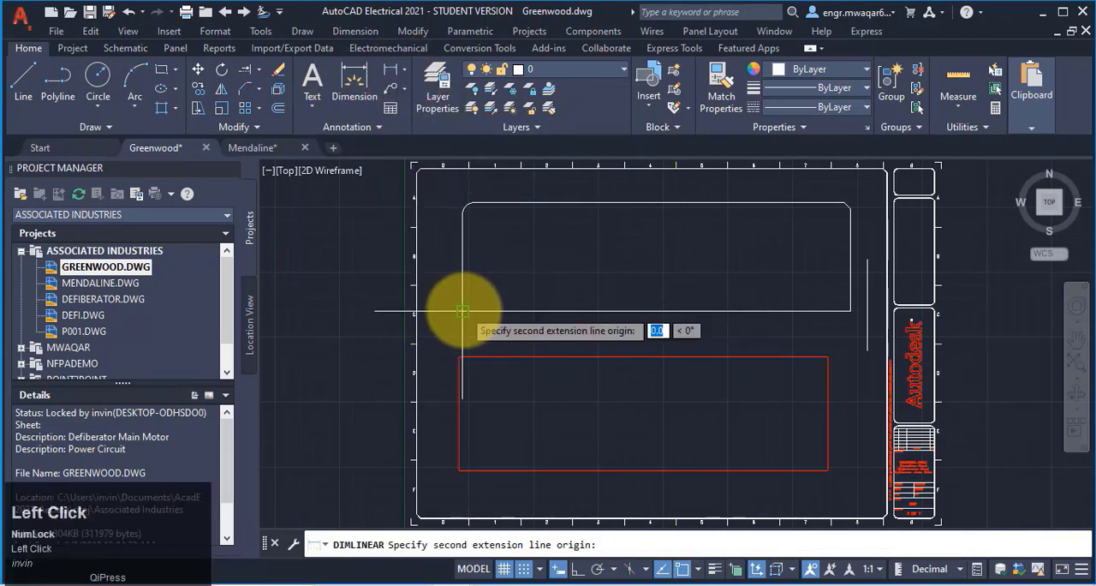
click(463, 312)
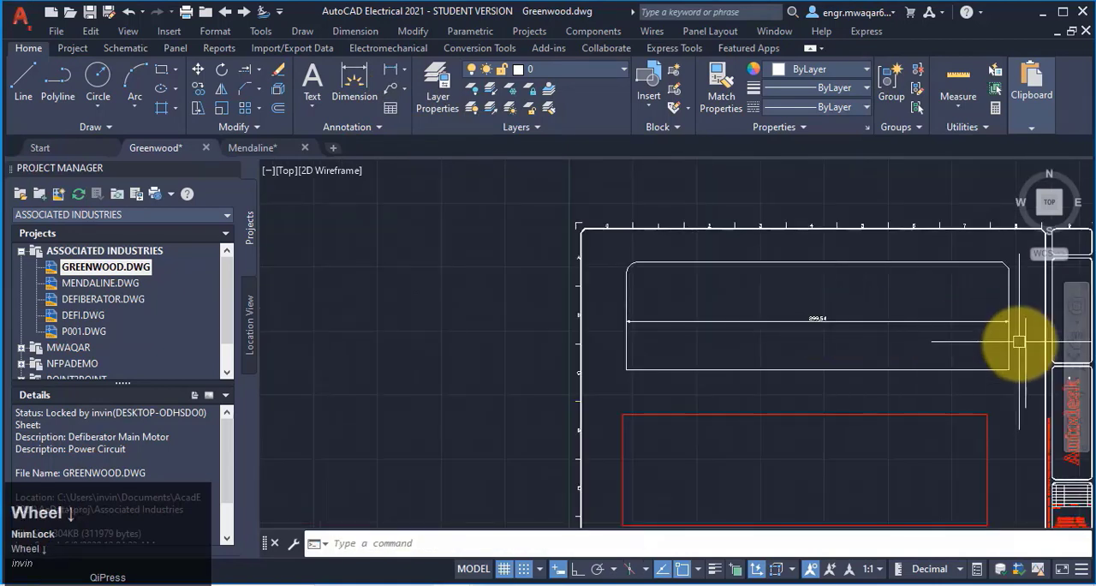
drag(1020, 342, 665, 278)
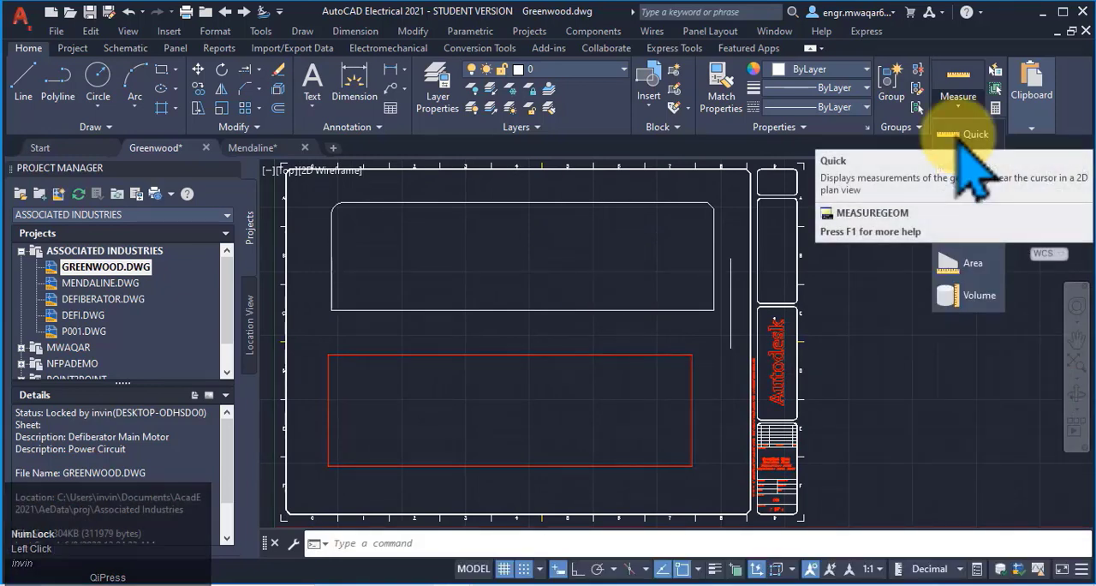
Step: Run Quick measure over the upper rectangle to read 299.5 by 84.1
click(963, 135)
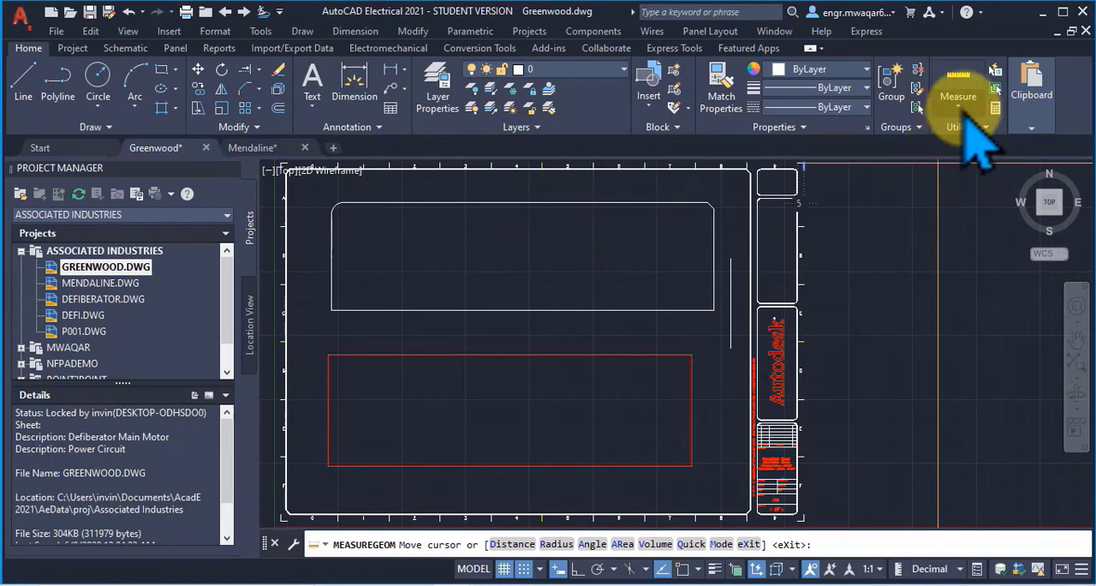
mouse_move(537, 252)
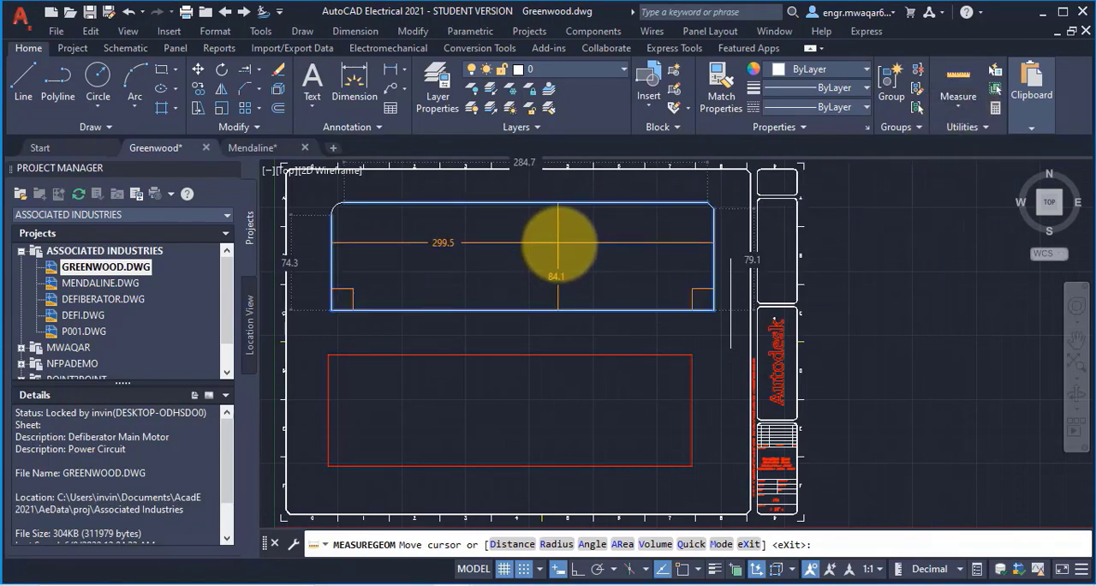
mouse_move(593, 321)
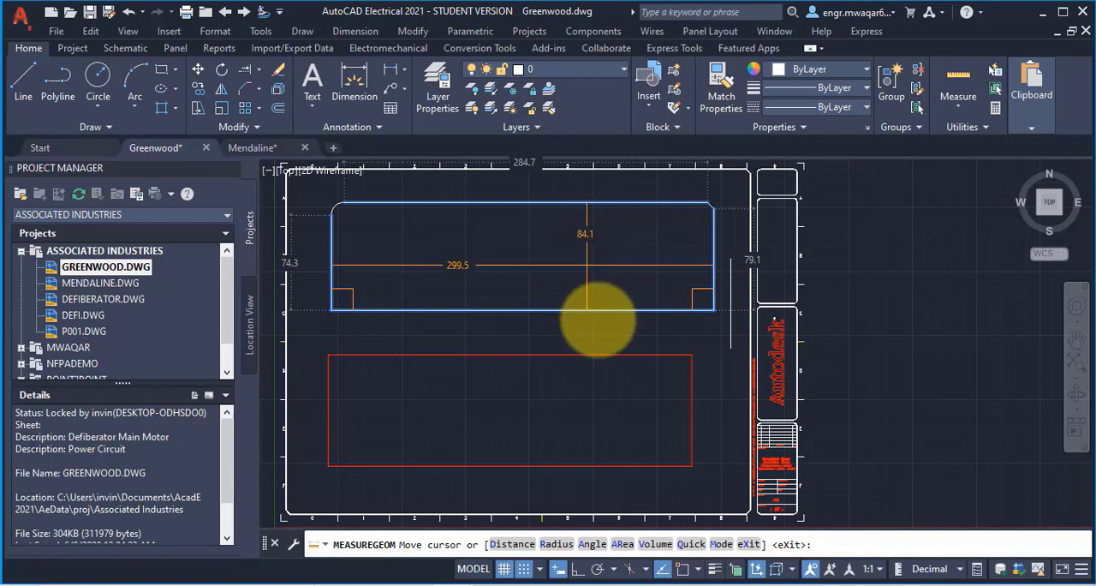
mouse_move(605, 413)
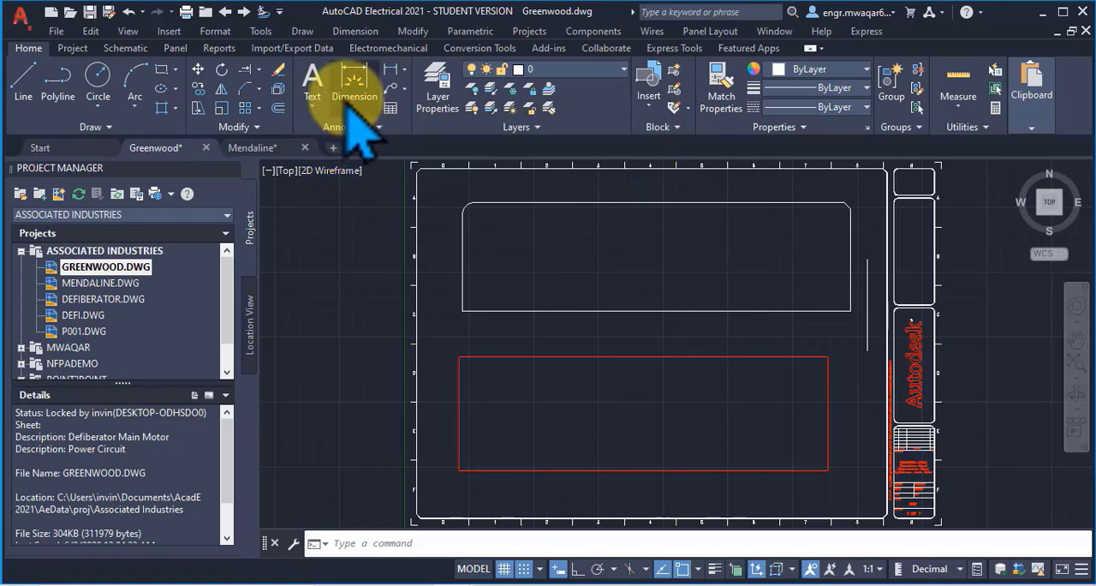
mouse_move(394, 75)
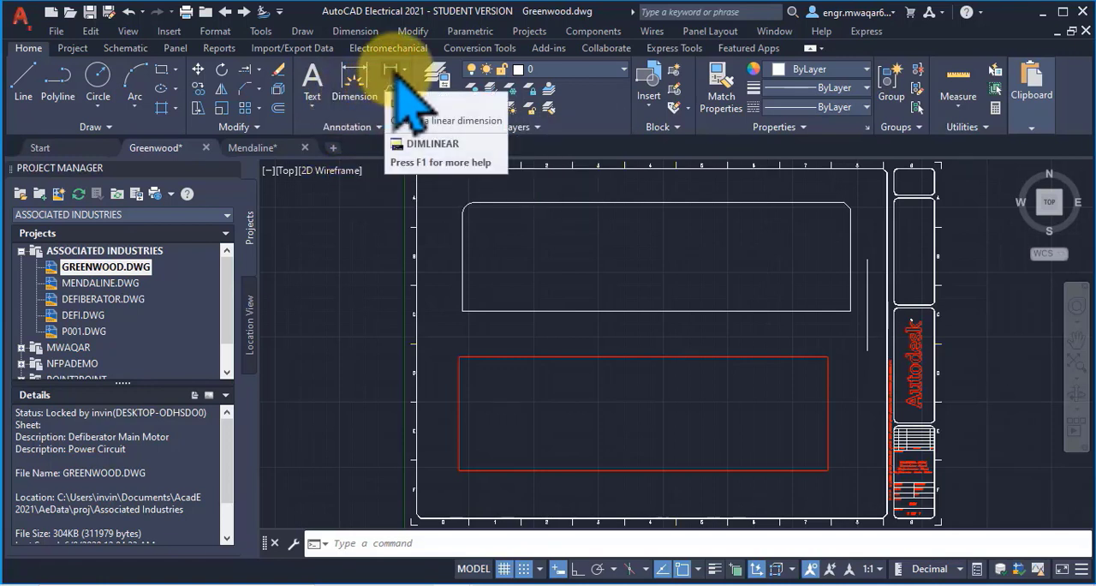
click(391, 70)
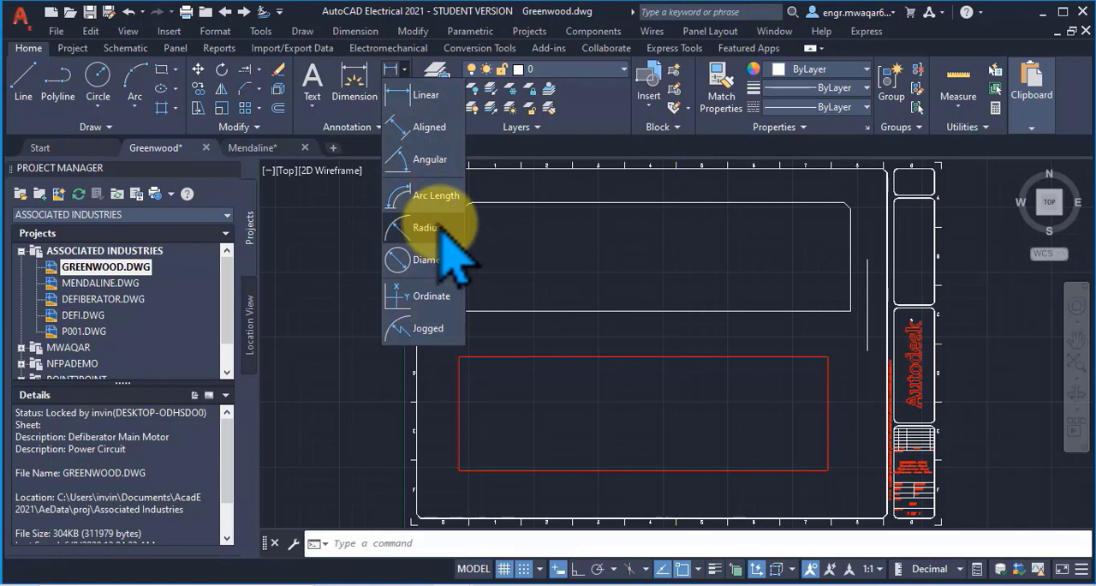
mouse_move(429, 295)
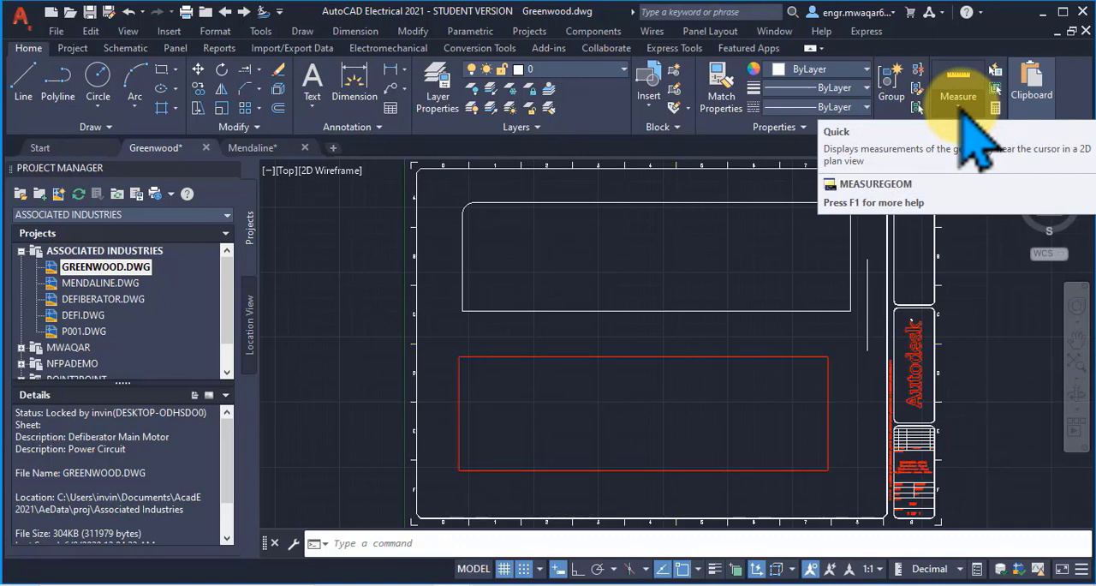
click(123, 47)
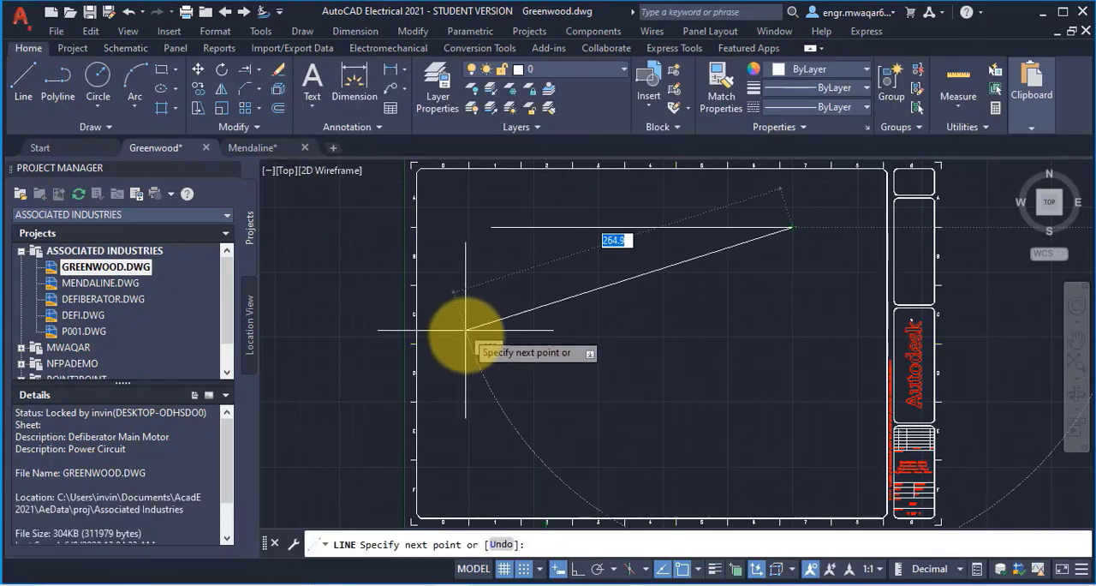
mouse_move(489, 334)
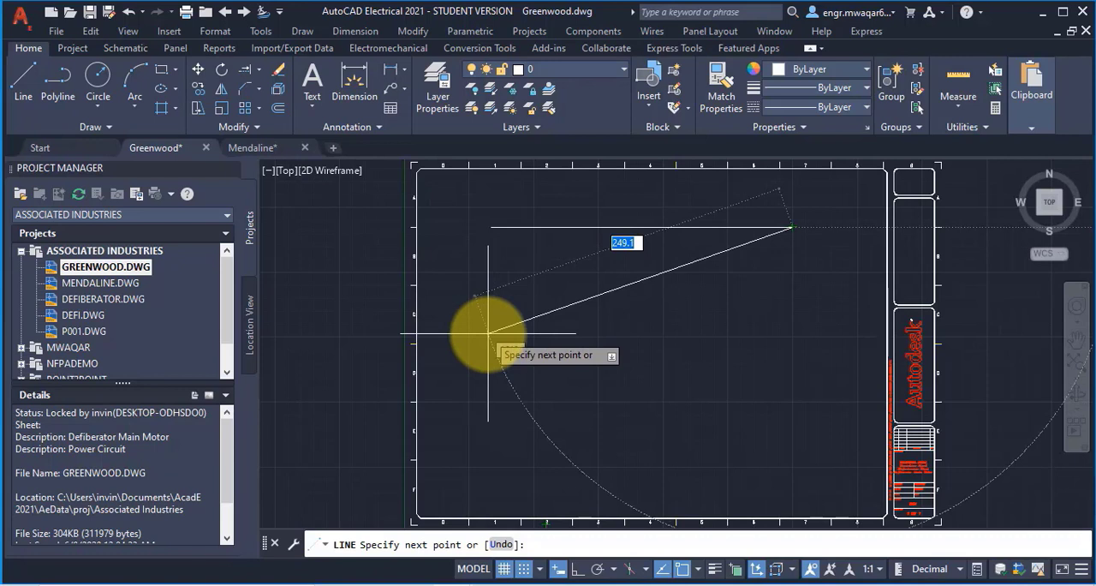
mouse_move(482, 323)
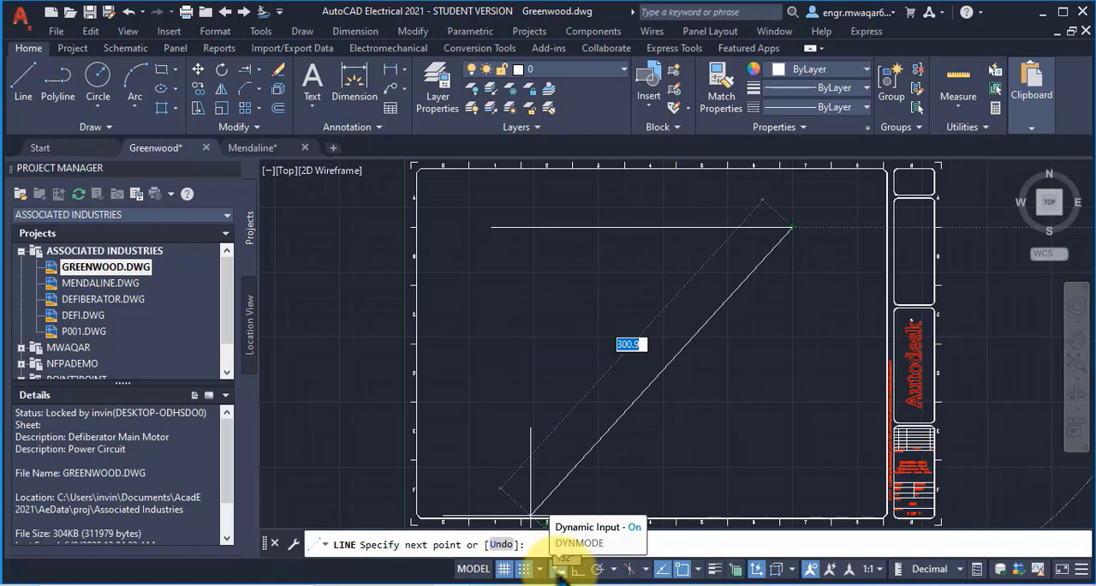
Step: Turn off Dynamic Input and place the next triangle corner at an angle
click(563, 444)
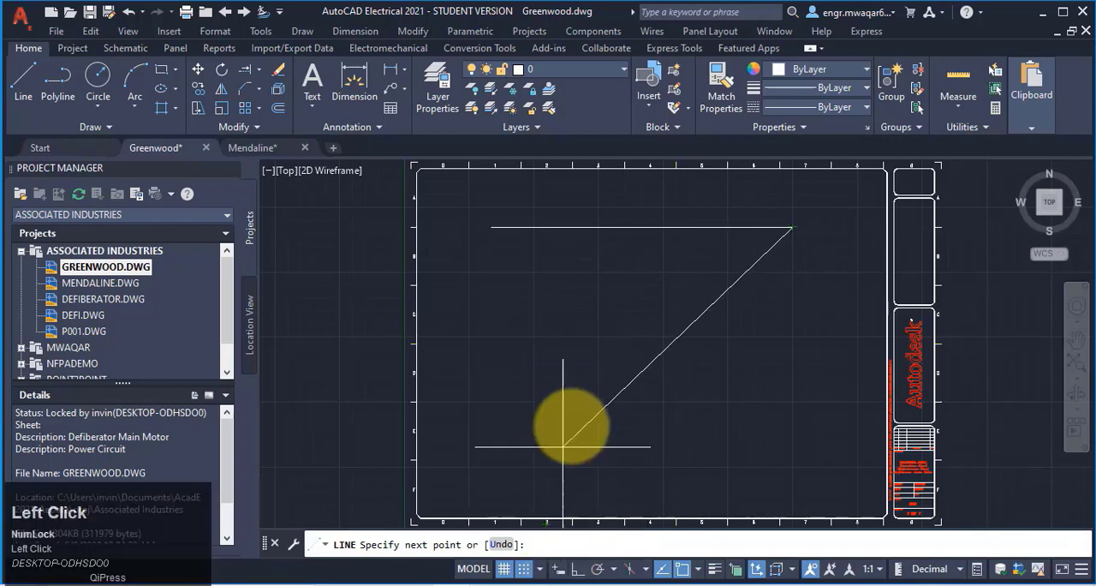
mouse_move(492, 338)
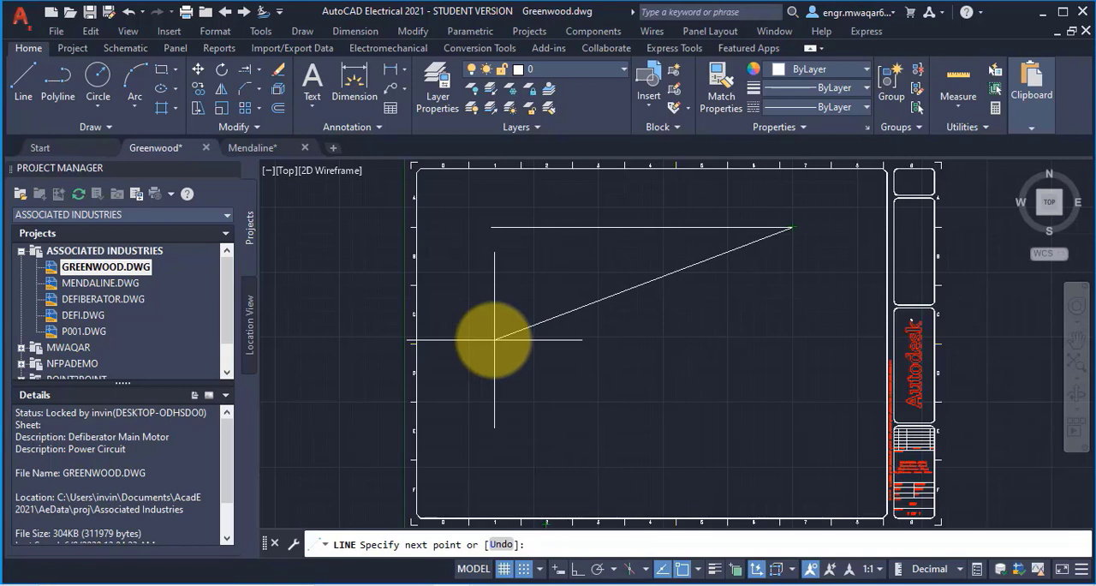
click(773, 203)
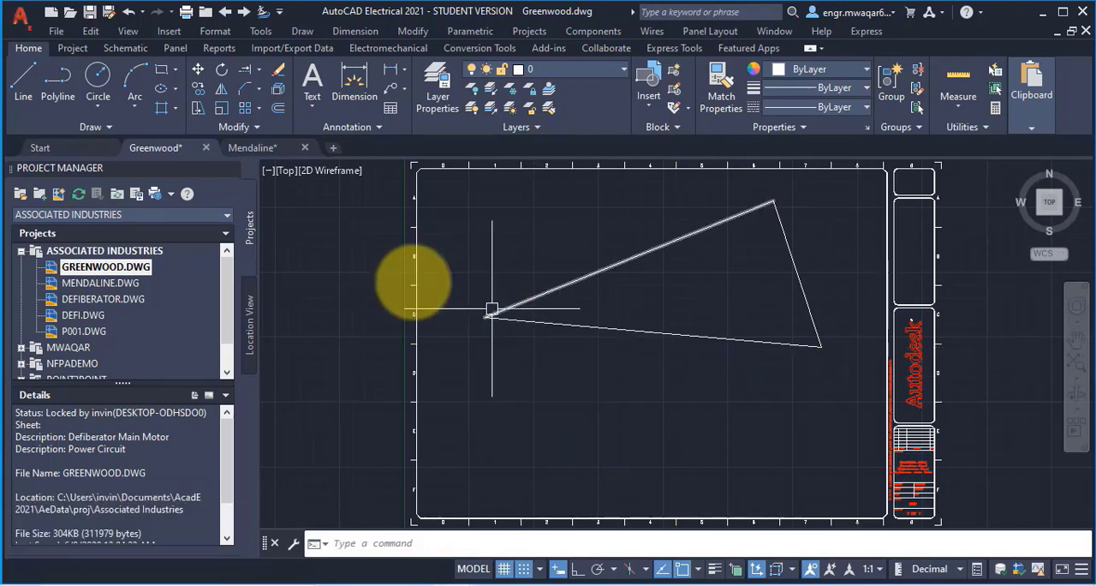
mouse_move(768, 208)
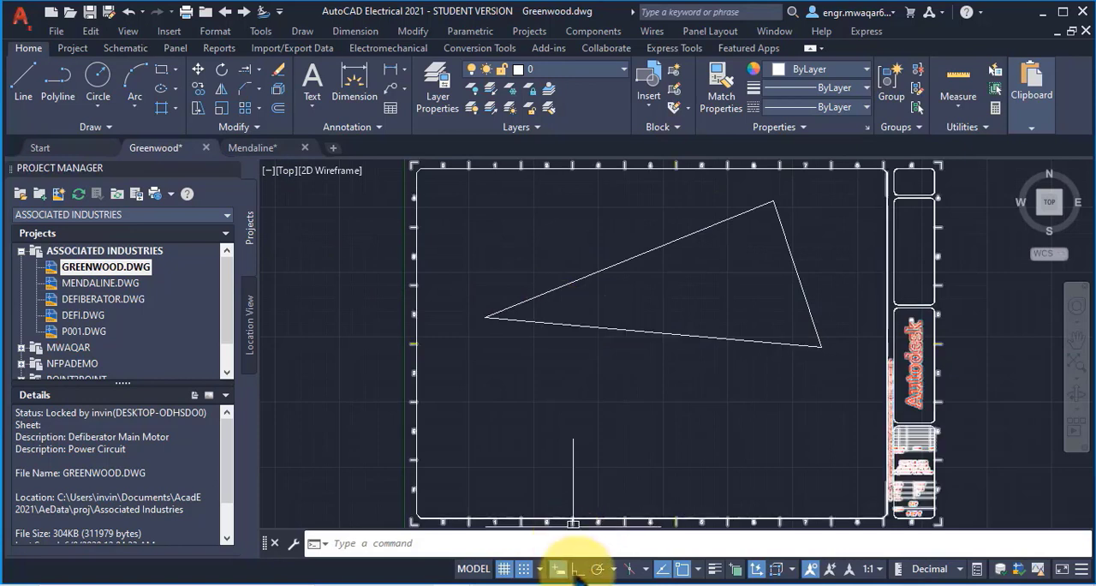
mouse_move(557, 568)
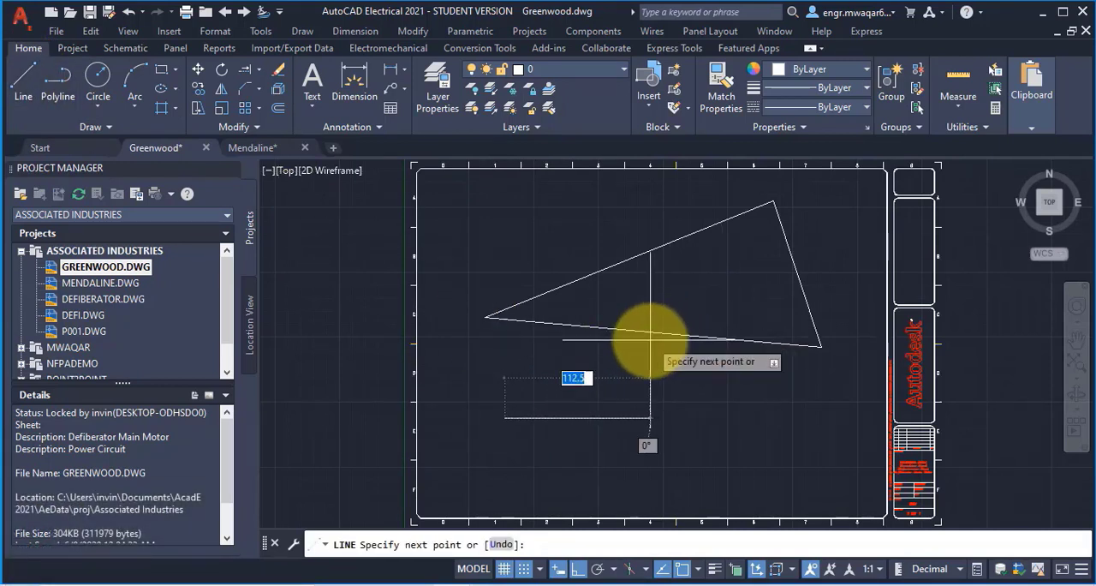
mouse_move(762, 308)
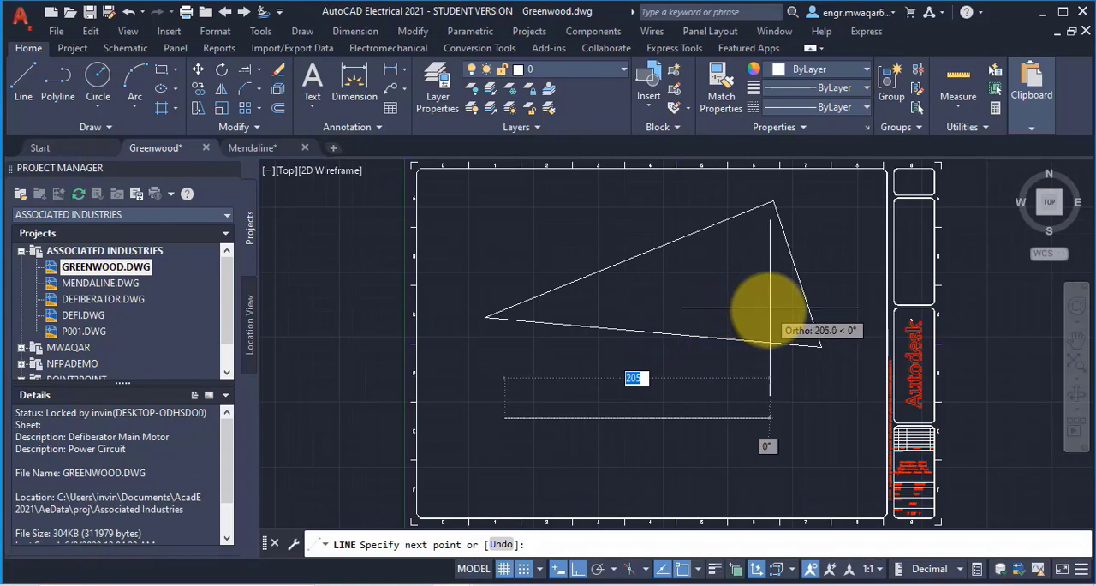
mouse_move(728, 325)
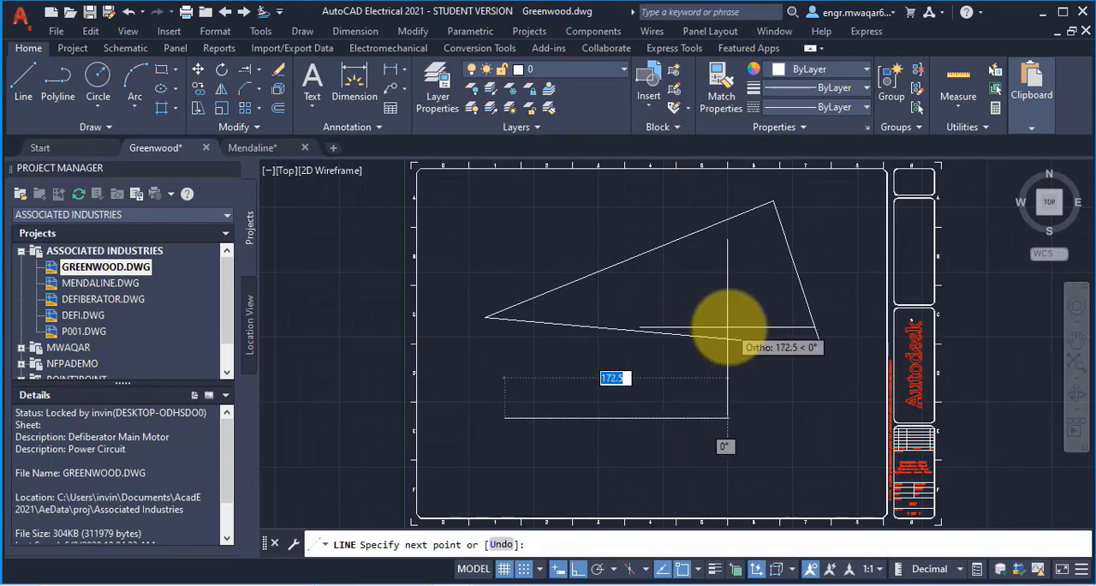